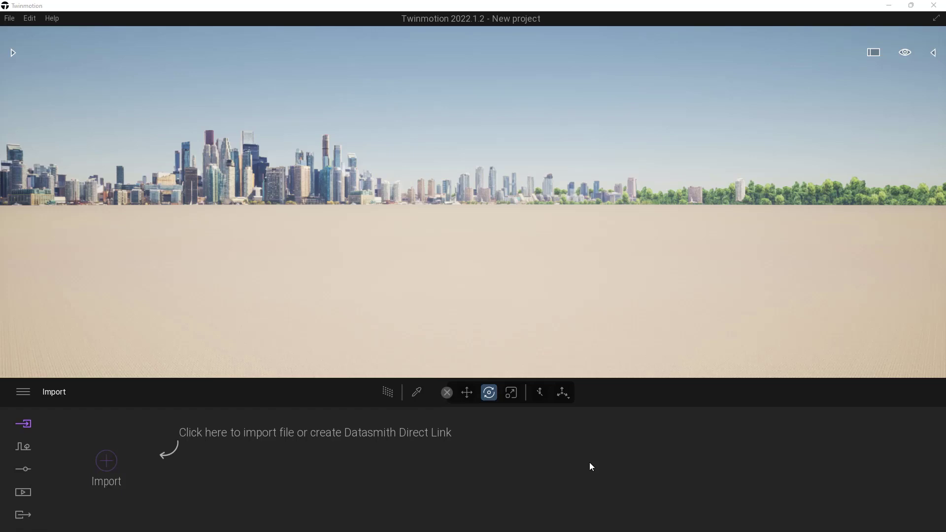
mouse_move(596, 463)
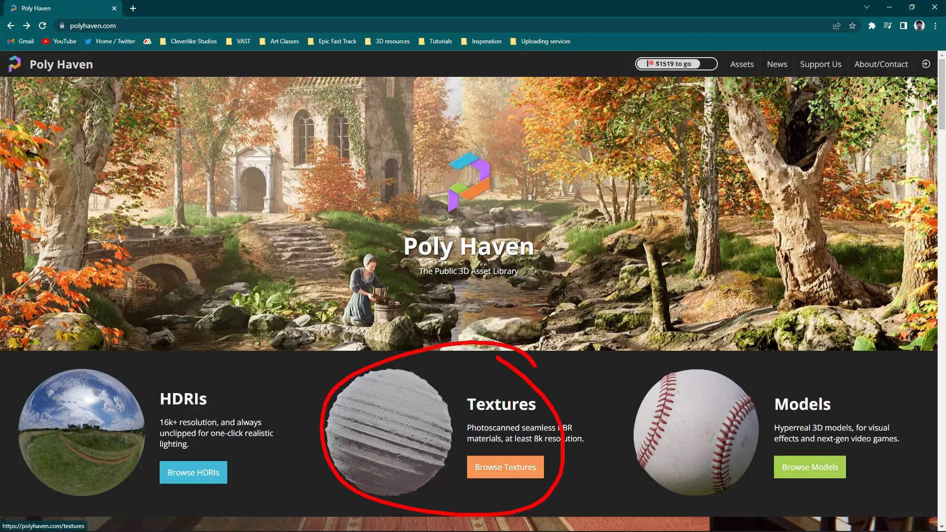
Browse the Poly Haven texture catalogue and open the Wood Cabinet Worn Long page
left_click(504, 467)
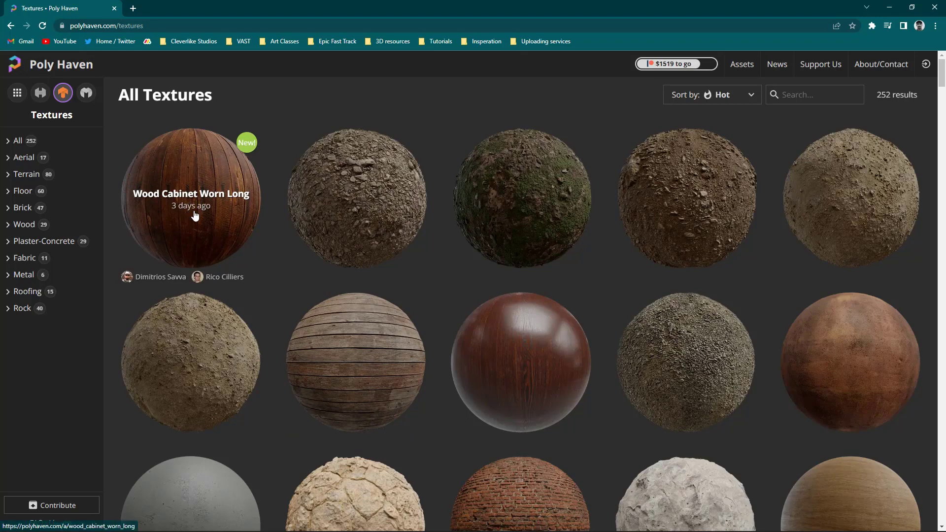
mouse_move(193, 225)
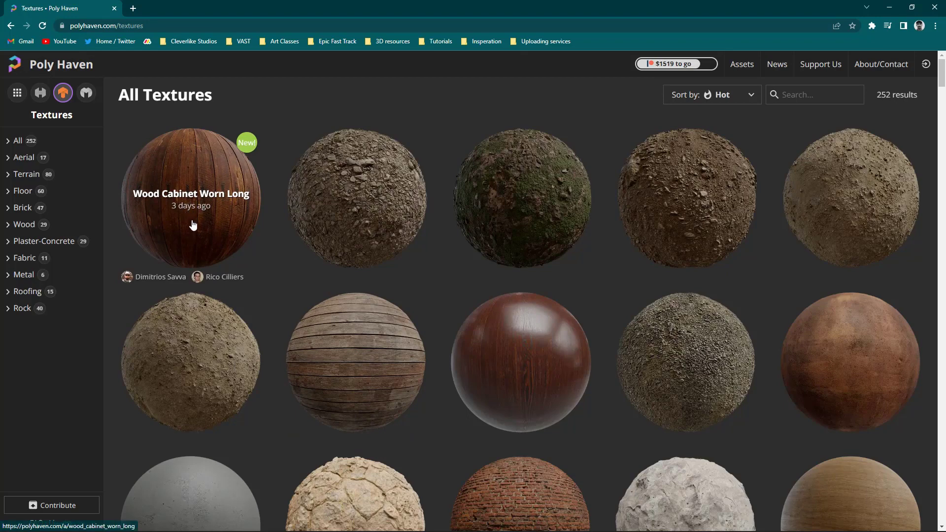
left_click(191, 199)
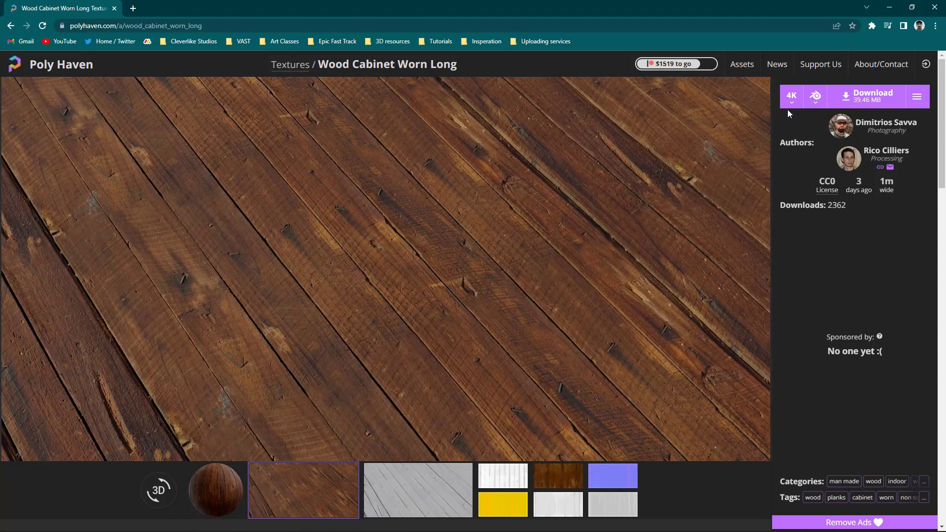
Download the 1K Wood Cabinet Worn Long ZIP with JPG normal and roughness maps to Downloads
left_click(790, 97)
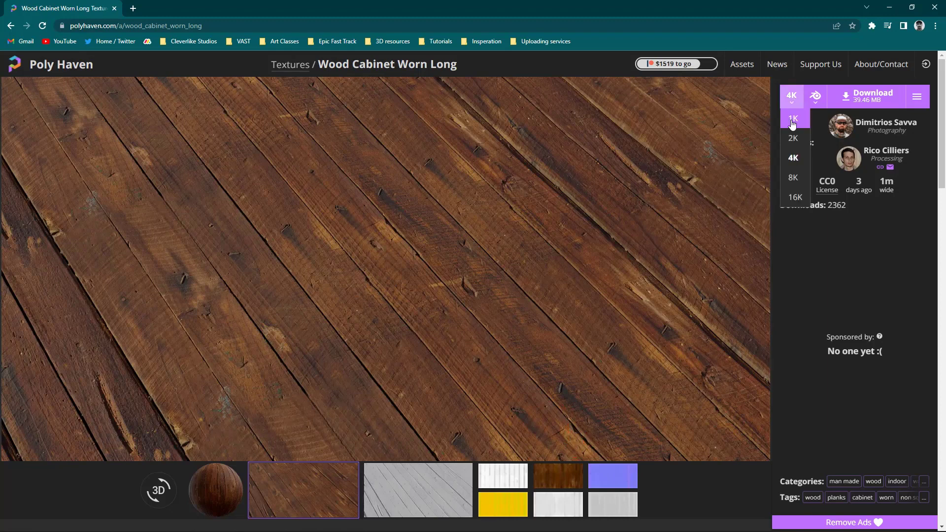
left_click(793, 119)
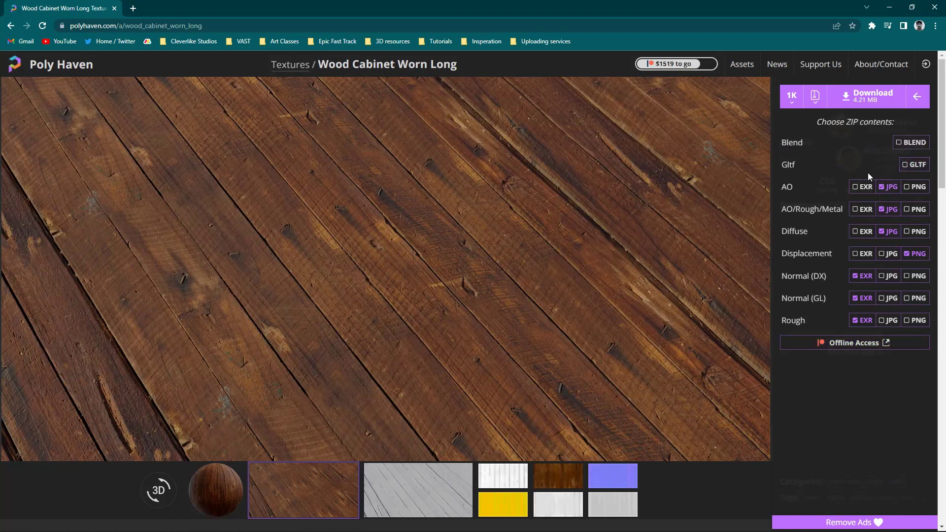
mouse_move(821, 194)
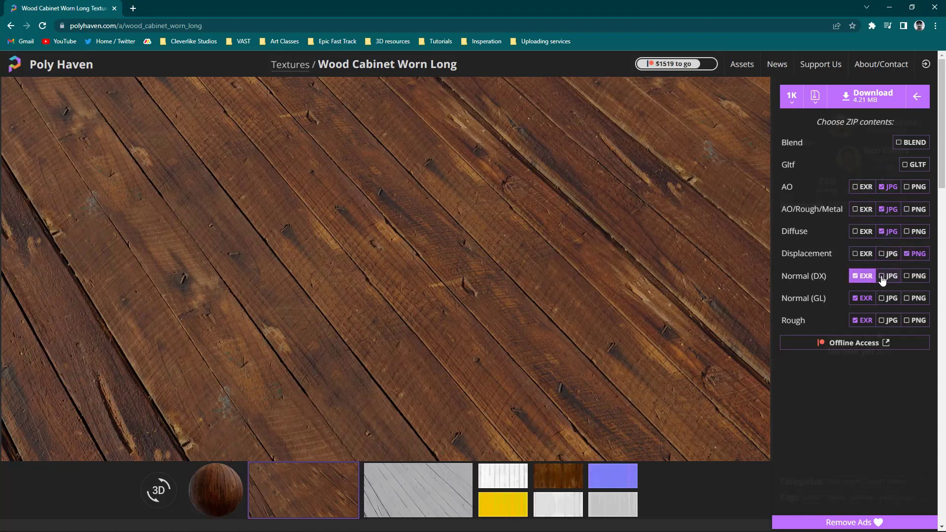
left_click(888, 276)
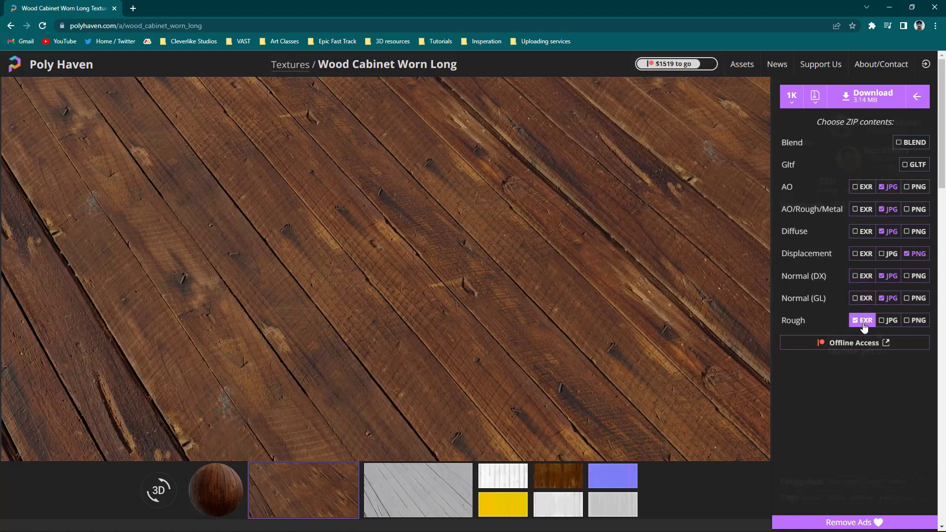
left_click(889, 321)
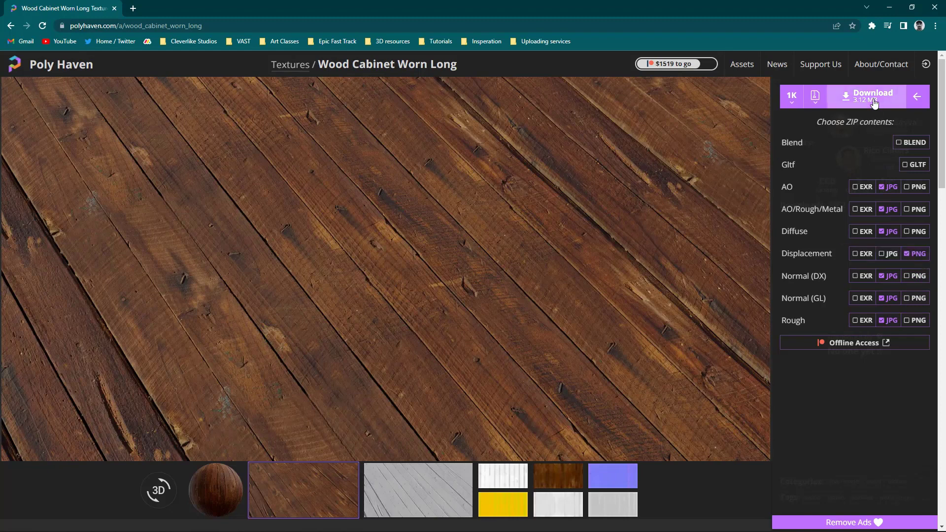
left_click(872, 97)
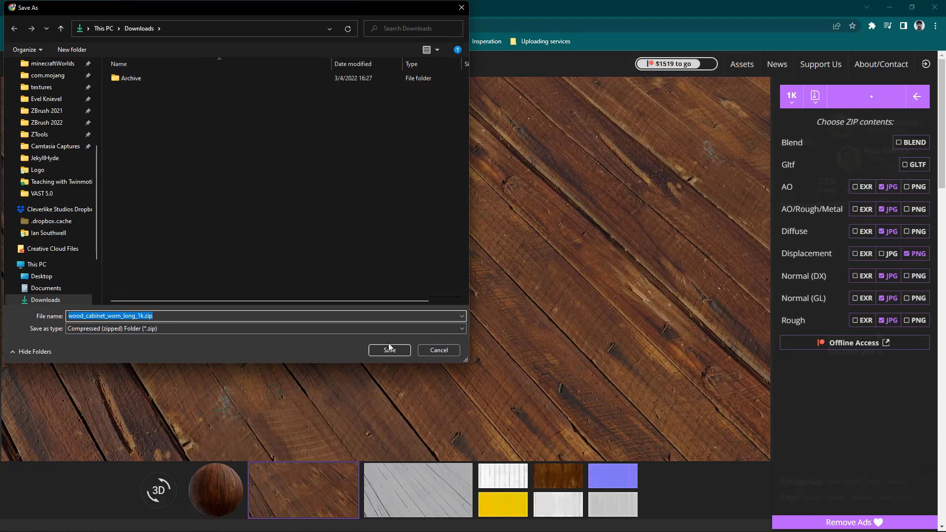
left_click(389, 349)
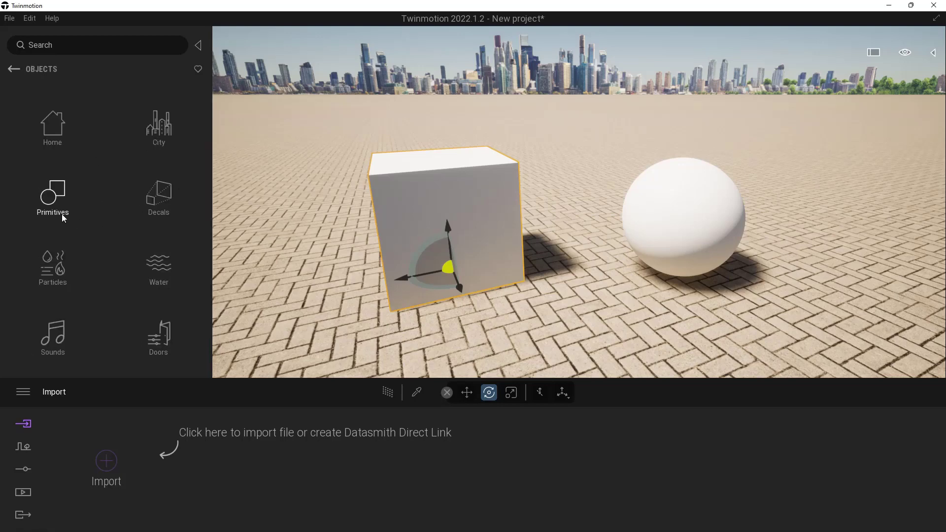
Show the Primitives library and pick up the cube's material with the eyedropper
left_click(53, 199)
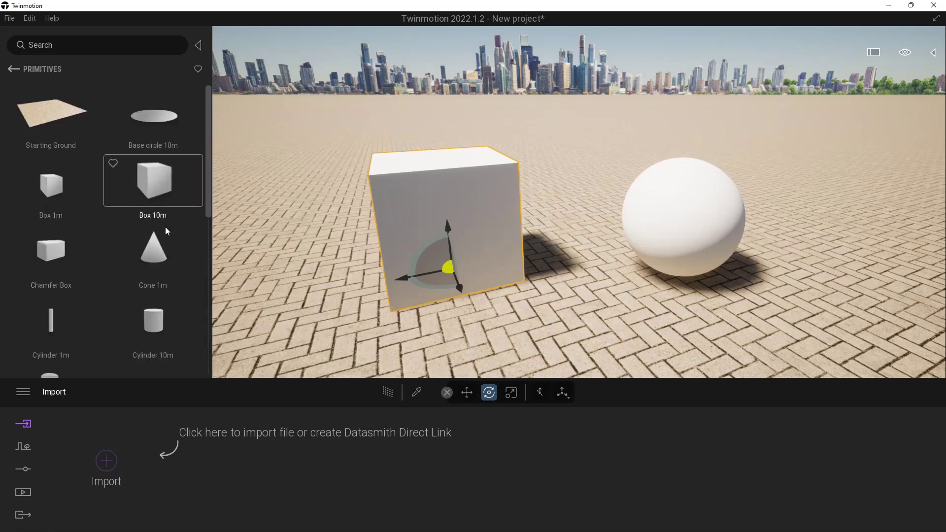
mouse_move(153, 250)
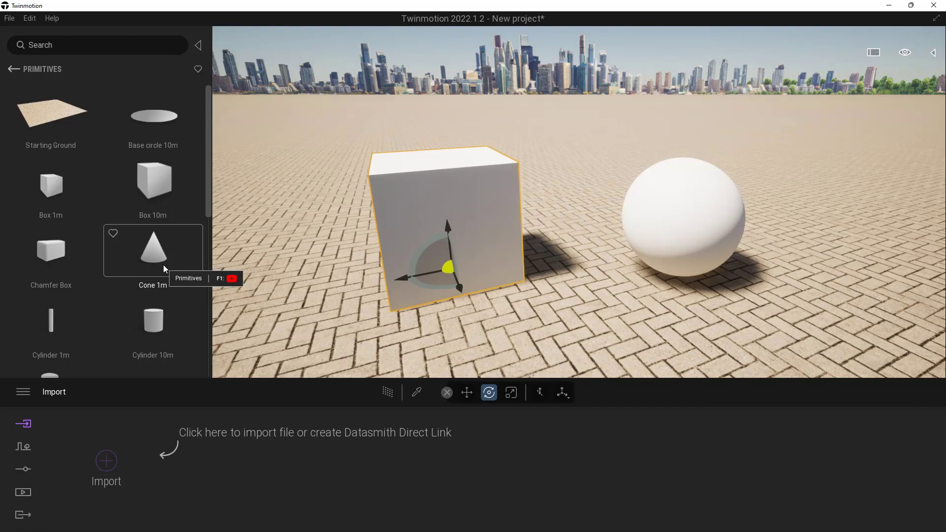
mouse_move(464, 207)
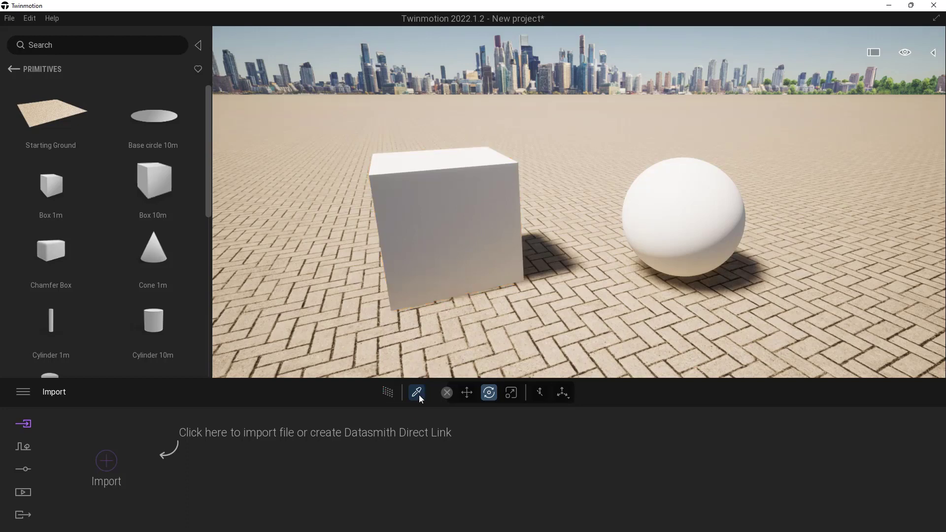
left_click(416, 392)
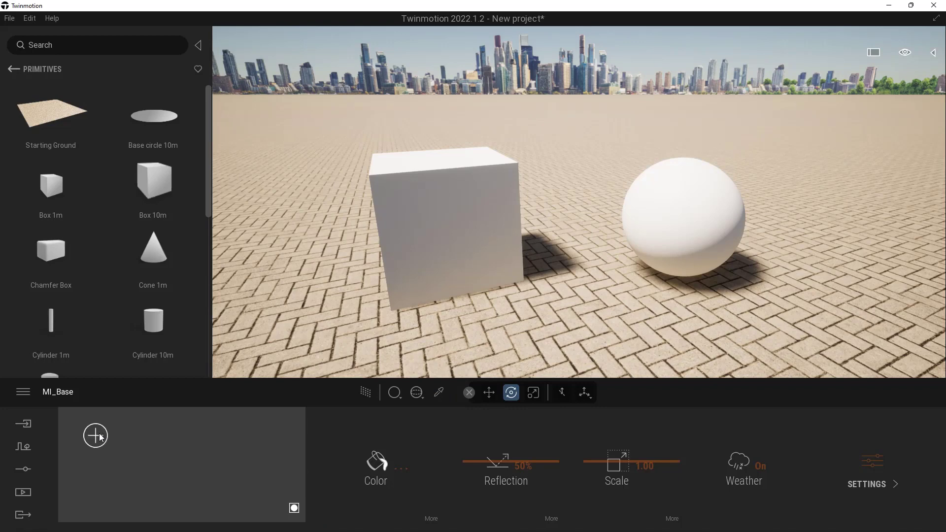
Create a new material and rename it M_wood
left_click(94, 435)
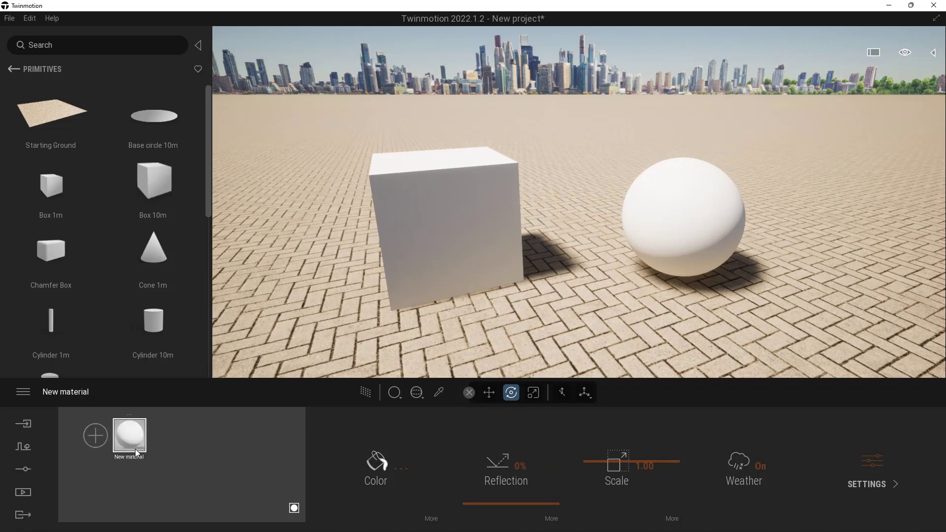
right_click(129, 437)
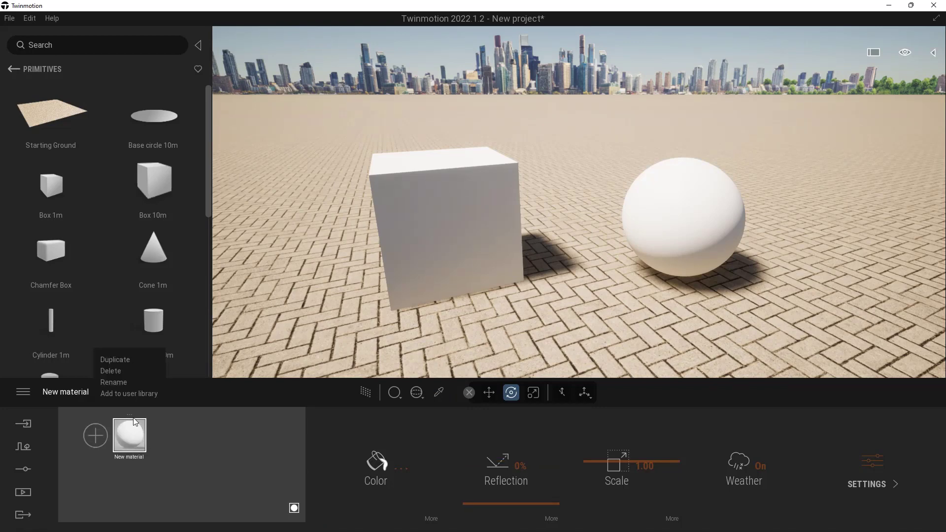
left_click(113, 382)
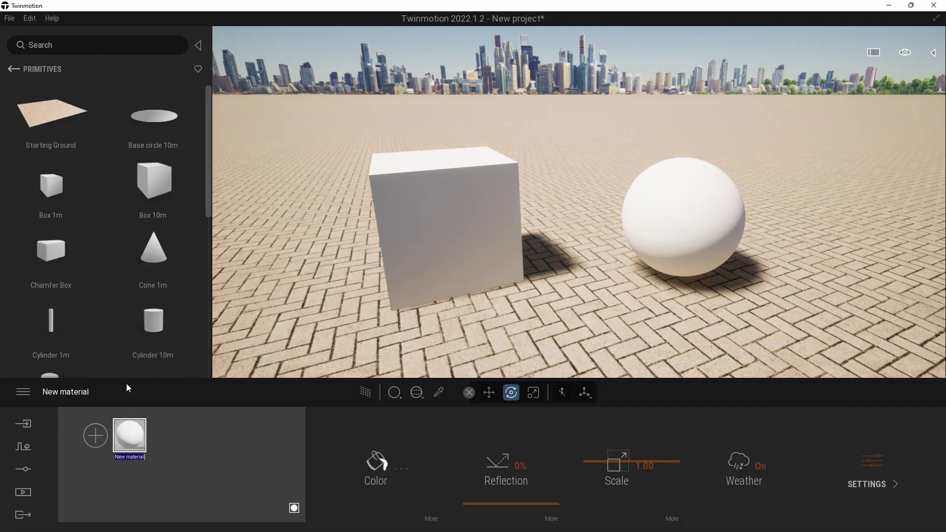
type("M_wood")
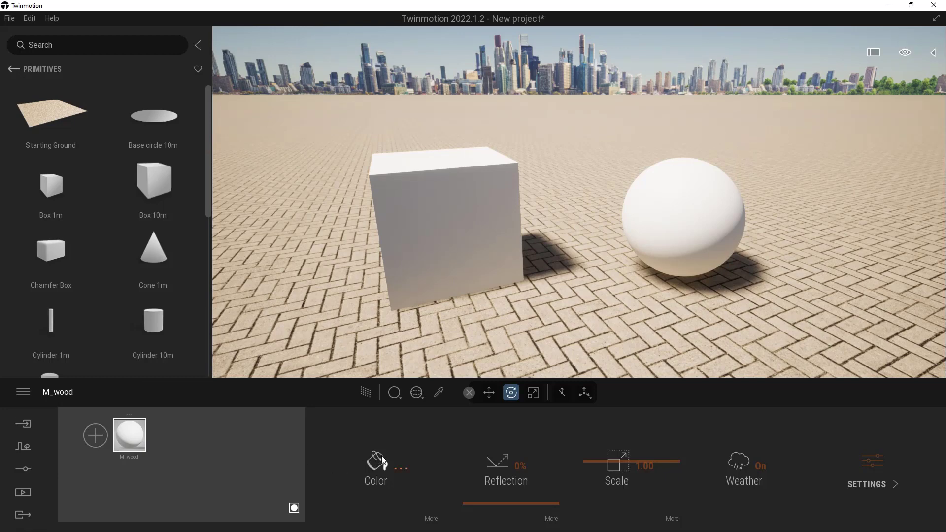
Colour M_wood red and apply it to the cube and sphere
left_click(375, 465)
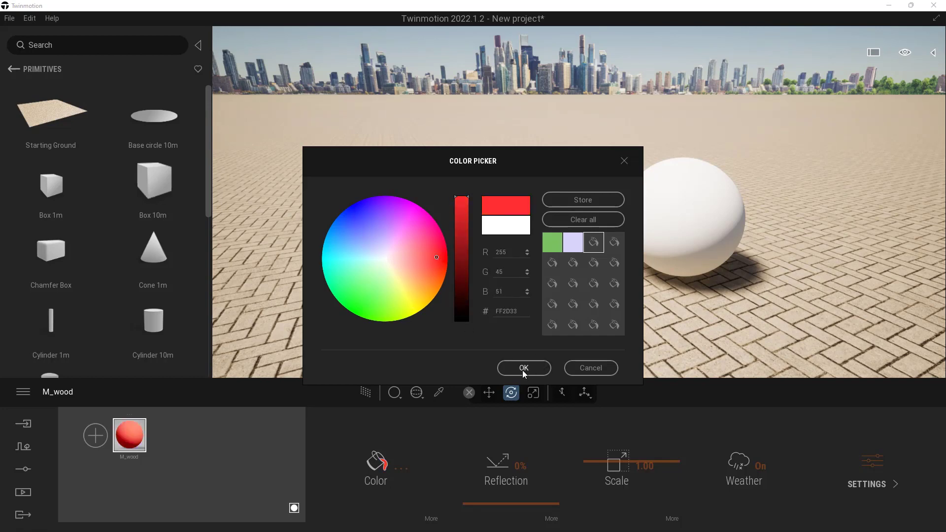
left_click(522, 368)
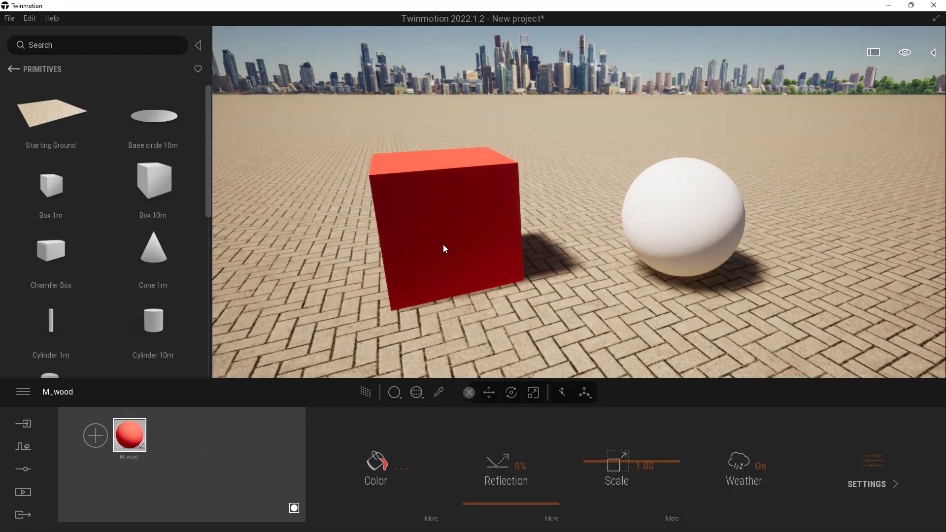
left_click(672, 208)
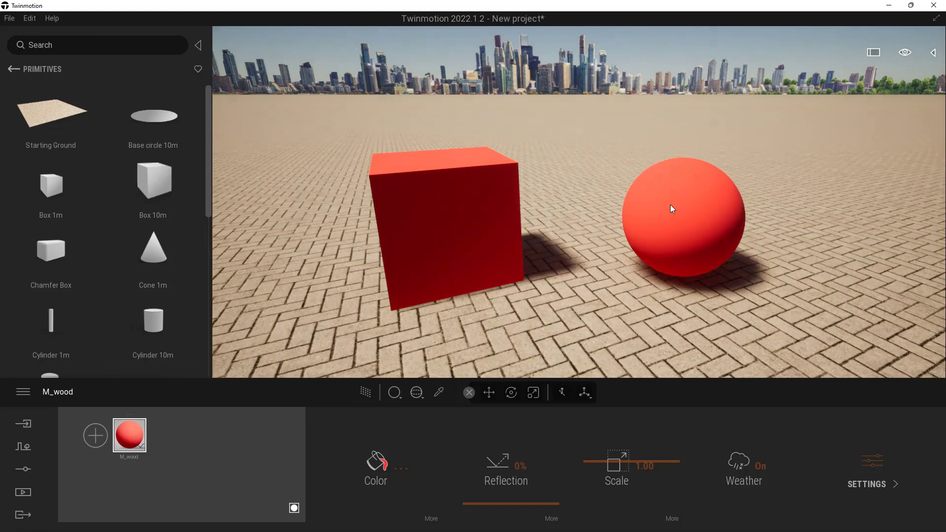
left_click(510, 393)
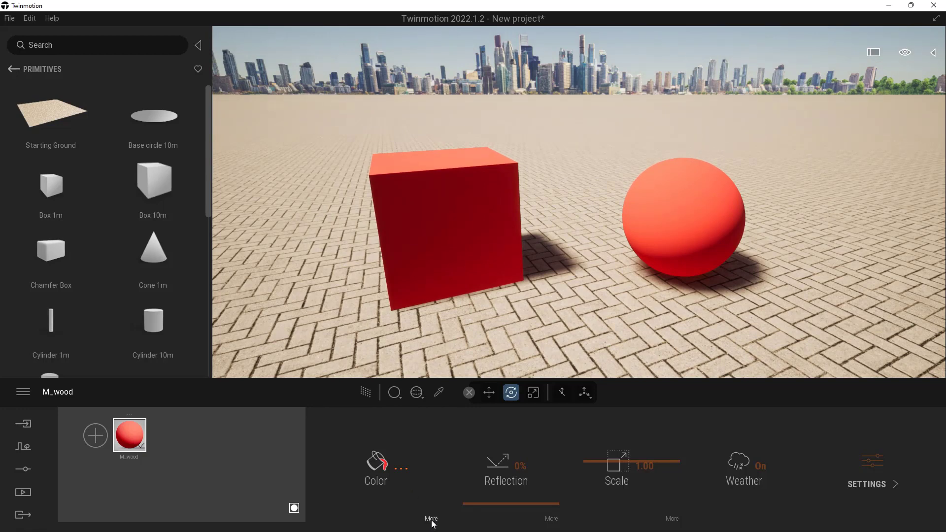
Load wood_cabinet_worn_long_diff_1k.jpg as M_wood's colour texture and remove the red tint
left_click(430, 518)
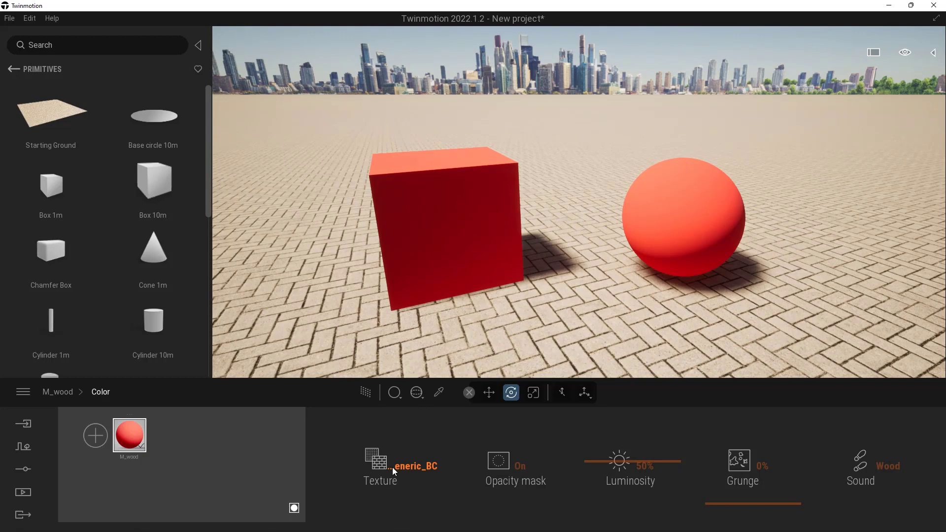
right_click(376, 459)
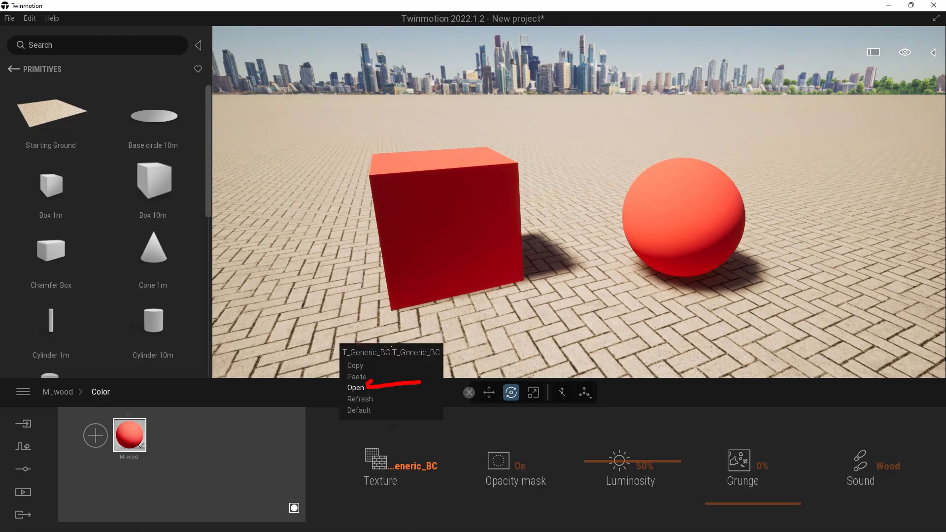
left_click(355, 387)
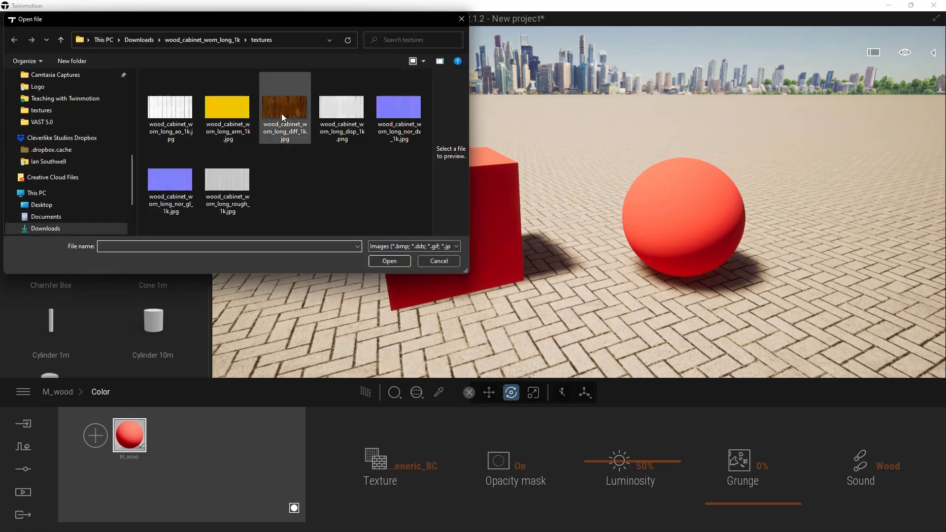
left_click(284, 114)
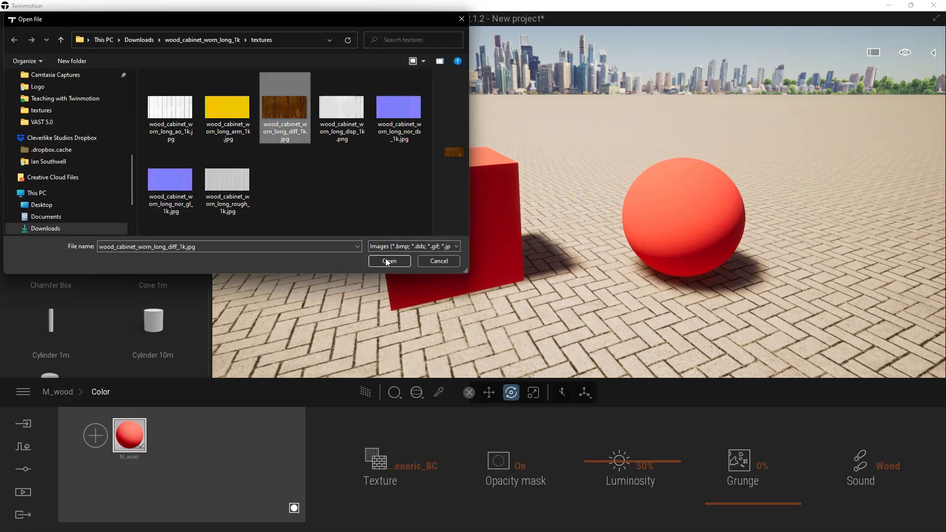
left_click(389, 261)
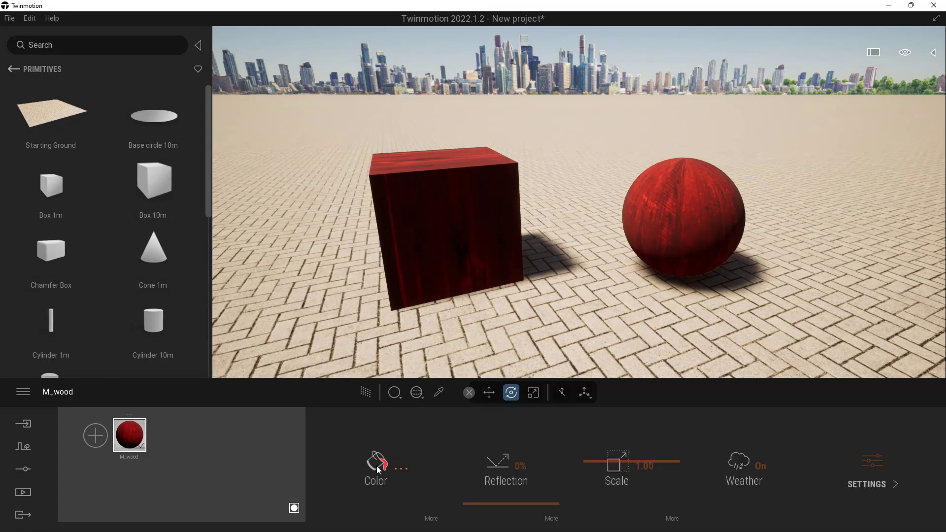
left_click(375, 464)
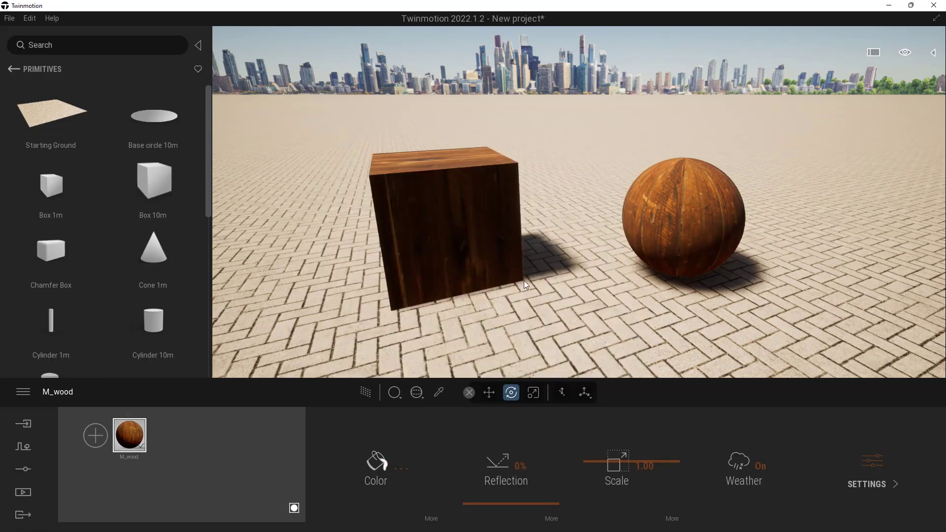
left_click(376, 467)
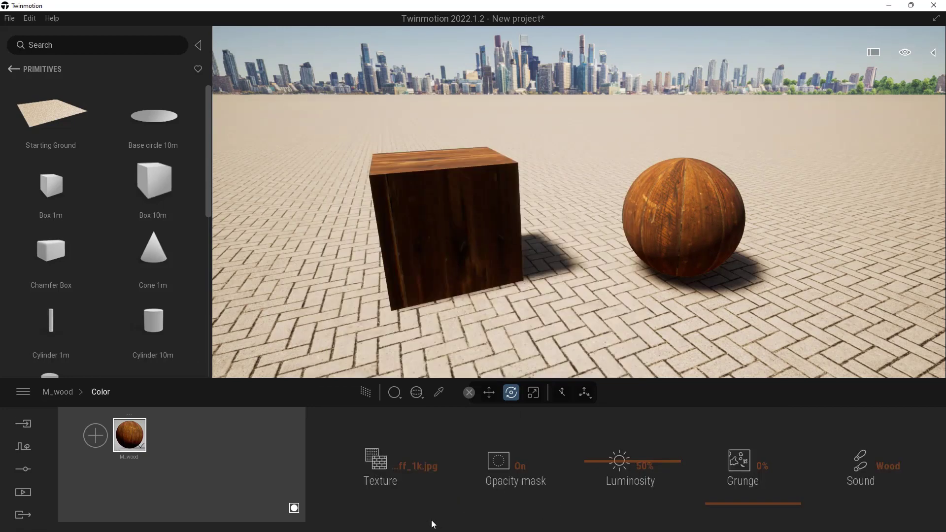
left_click(630, 460)
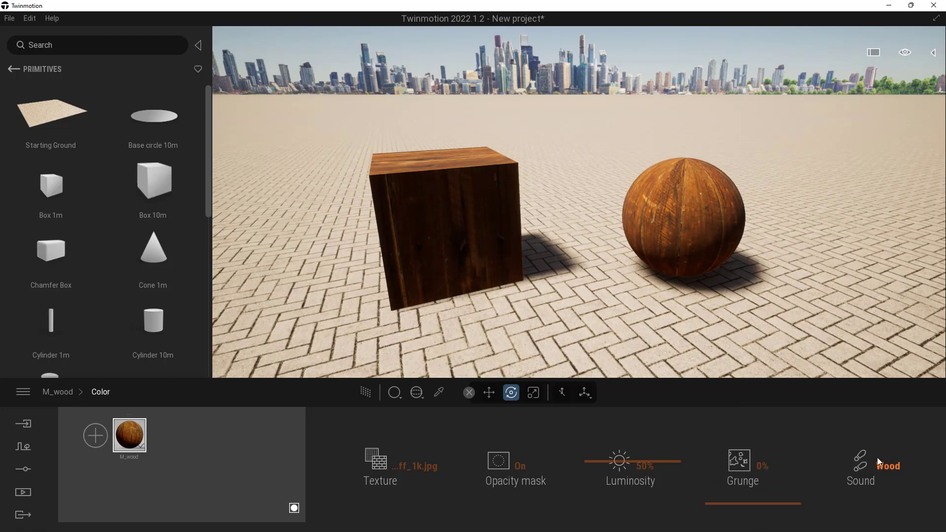
left_click(889, 465)
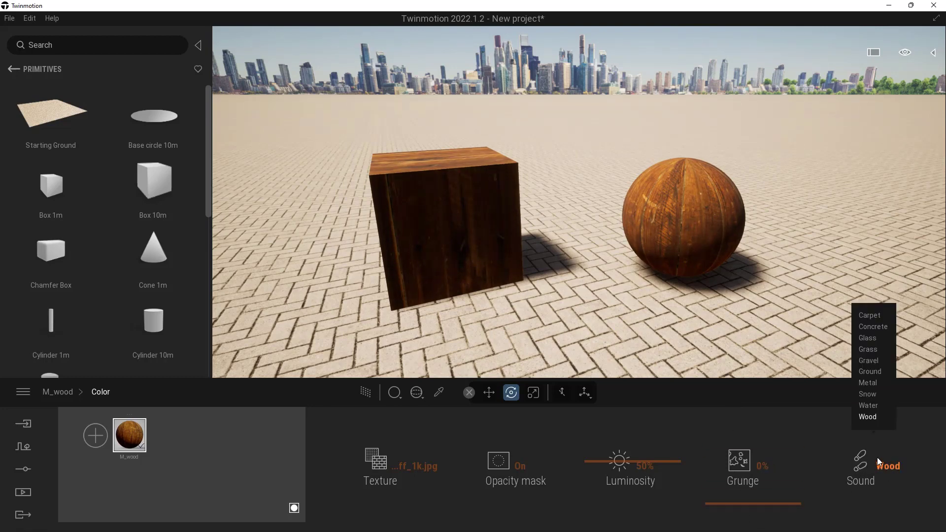
left_click(867, 416)
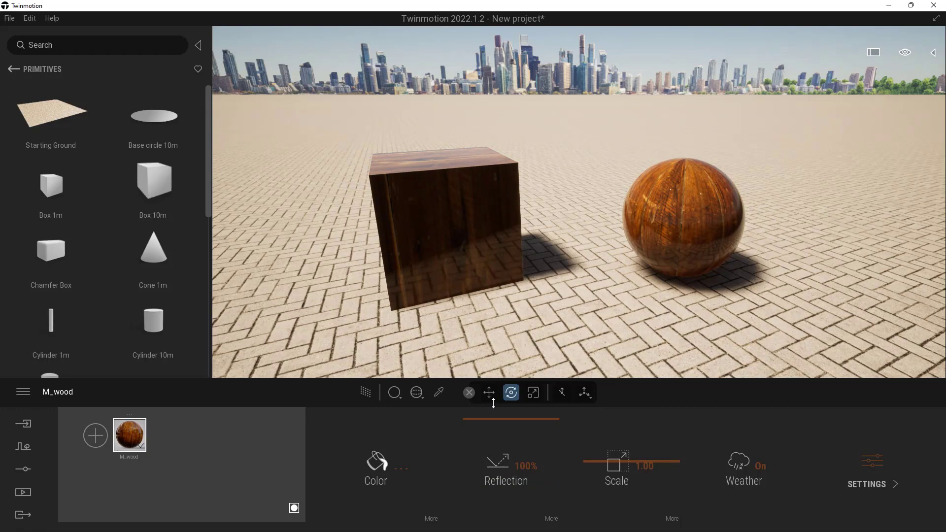
mouse_move(572, 366)
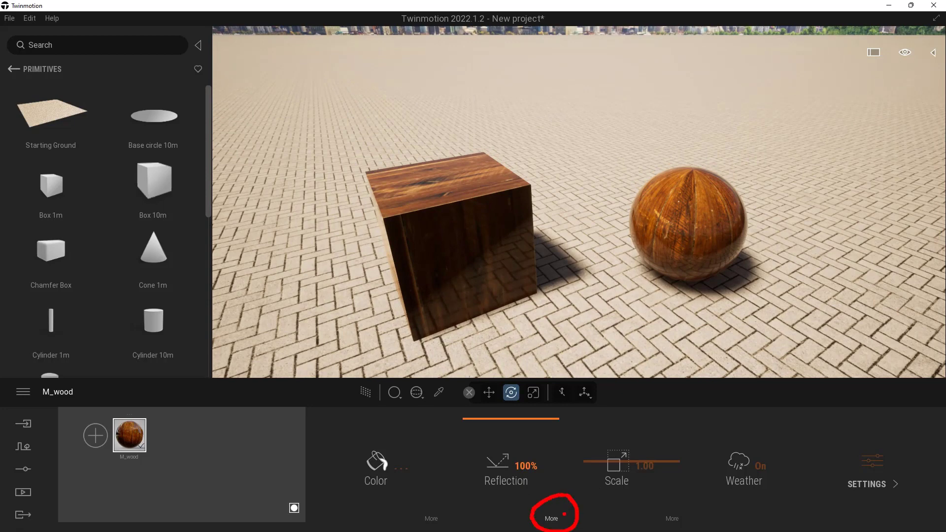
Load the worn cabinet roughness image as M_wood's reflection texture
left_click(550, 518)
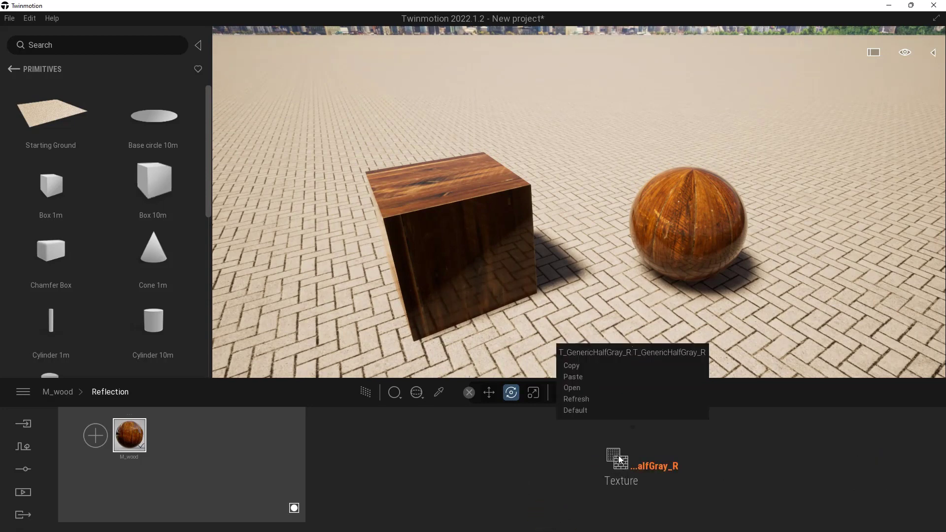
left_click(571, 387)
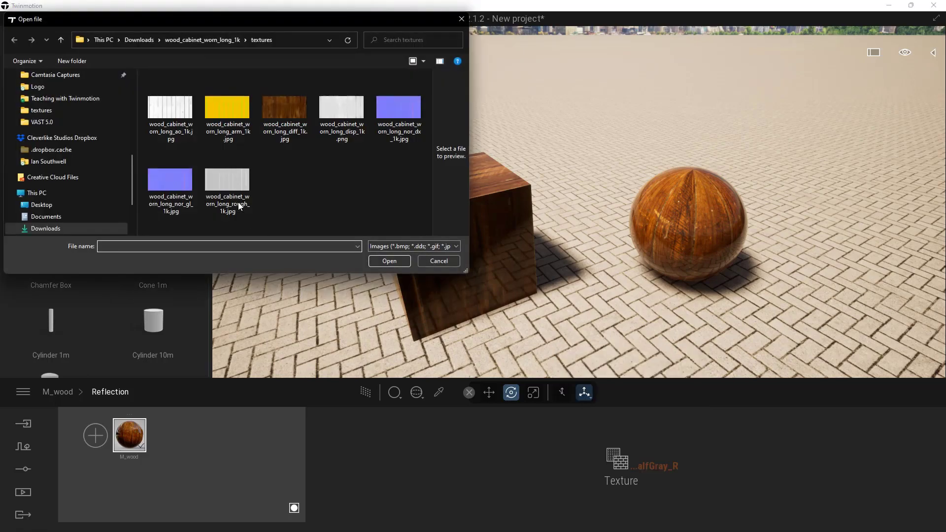
left_click(389, 261)
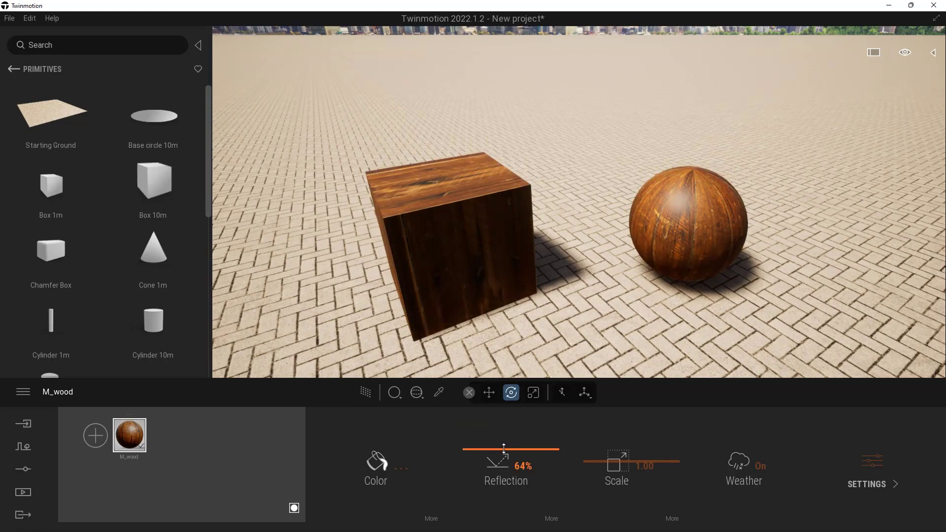
Adjust the Reflection slider down to 0% for a matte wood finish
left_click_drag(505, 449, 533, 449)
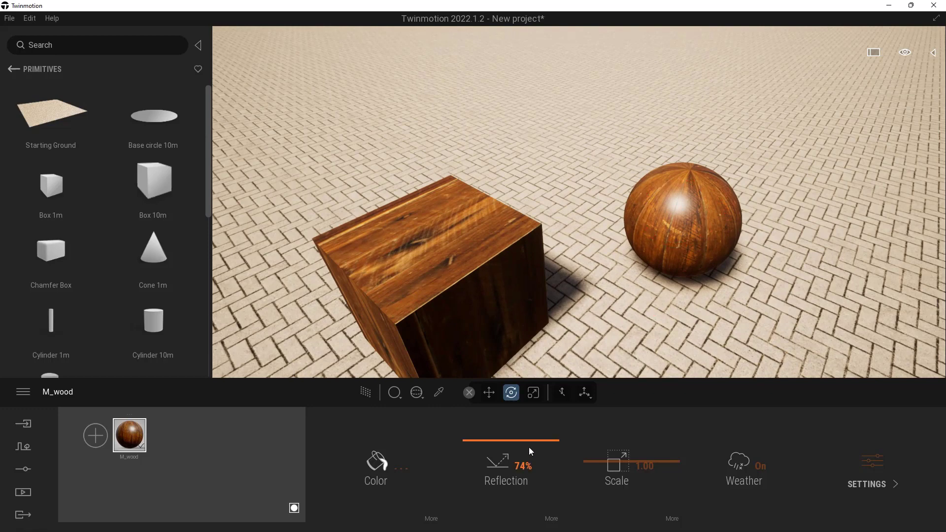
left_click_drag(531, 441, 505, 440)
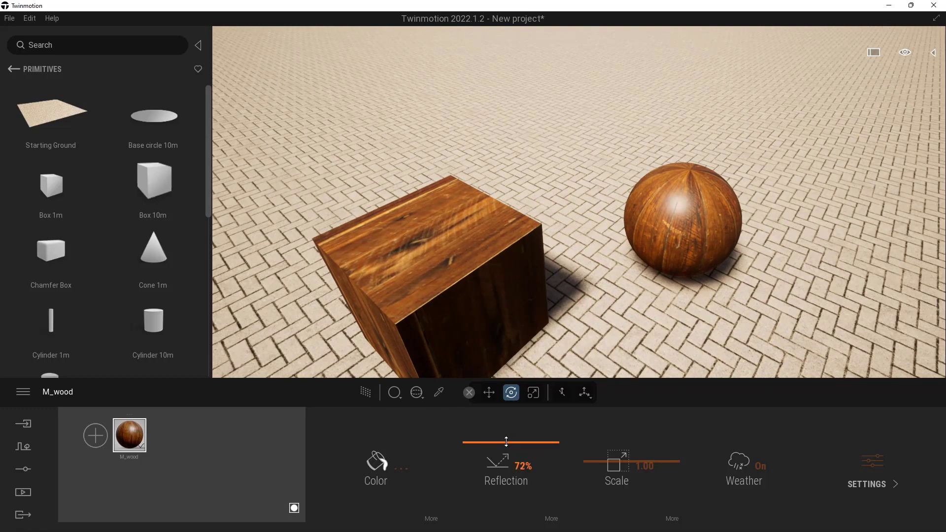
left_click_drag(505, 440, 510, 443)
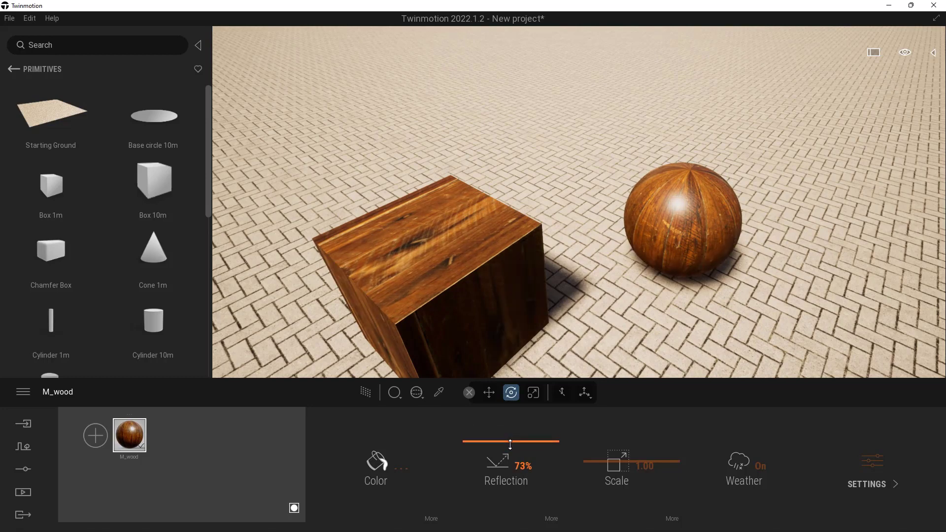
left_click_drag(509, 442, 512, 440)
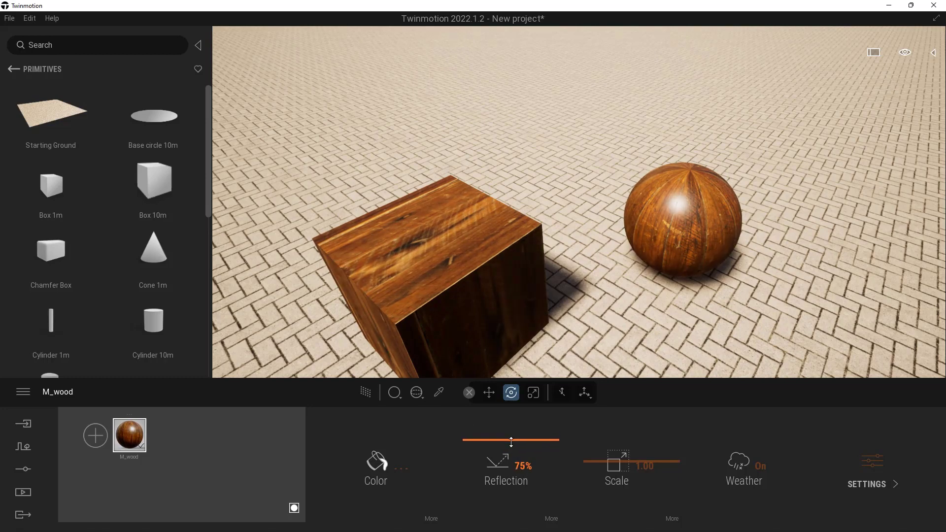
left_click_drag(511, 441, 510, 485)
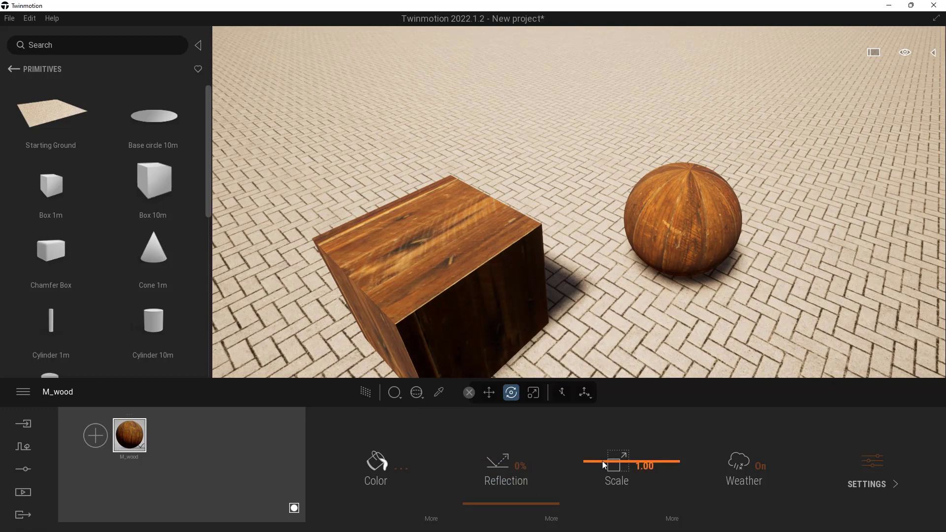
Drag M_wood's texture Scale slider until it settles at 0.44
left_click_drag(603, 465, 613, 492)
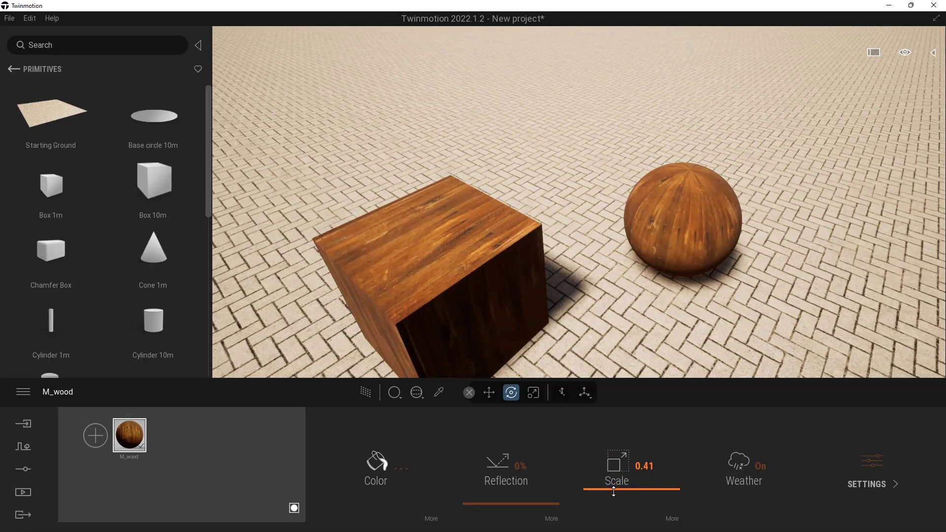
left_click_drag(613, 492, 613, 454)
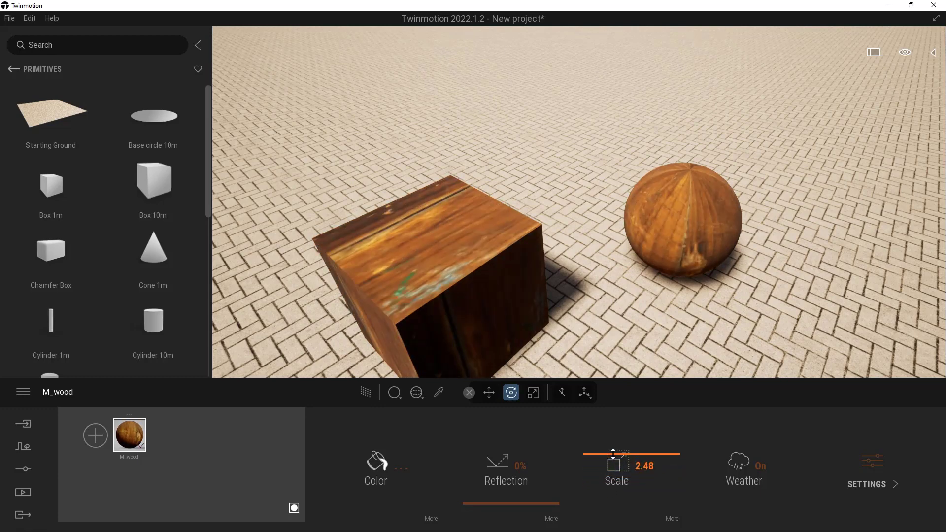
left_click_drag(613, 454, 638, 479)
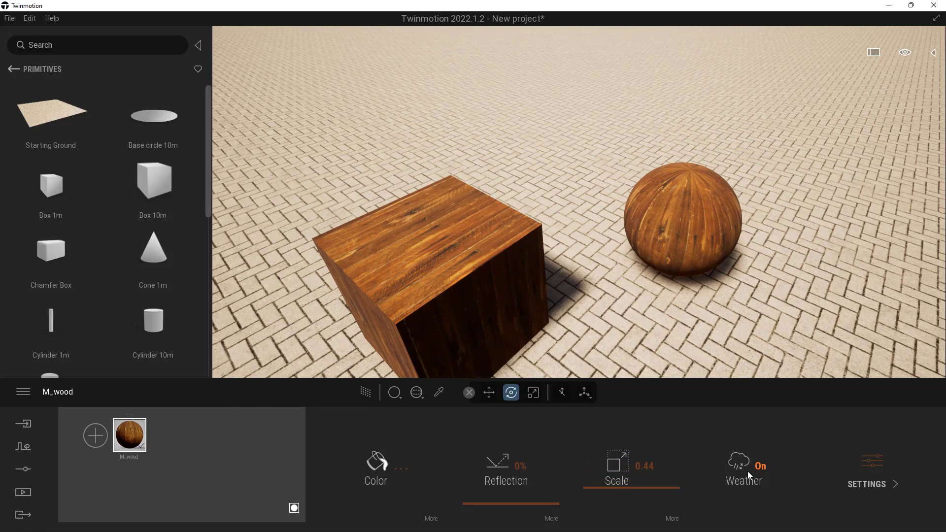
mouse_move(688, 237)
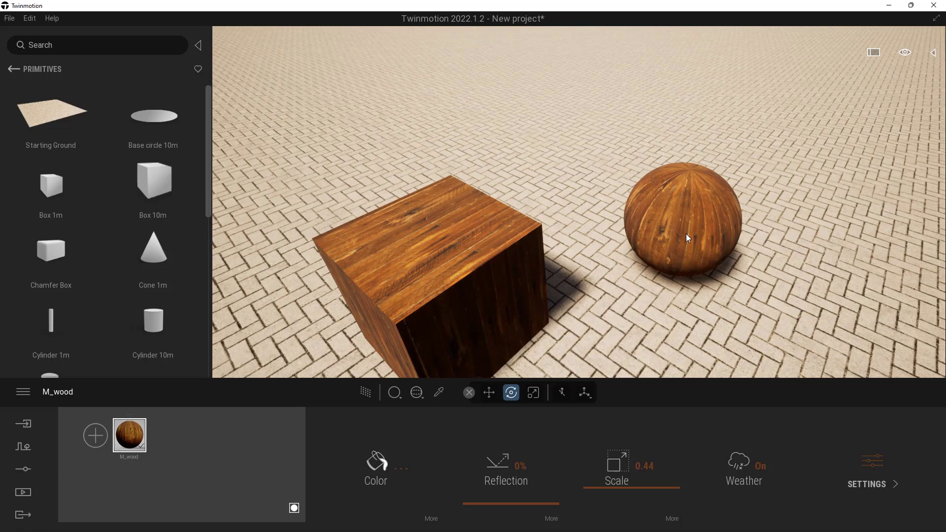
mouse_move(870, 461)
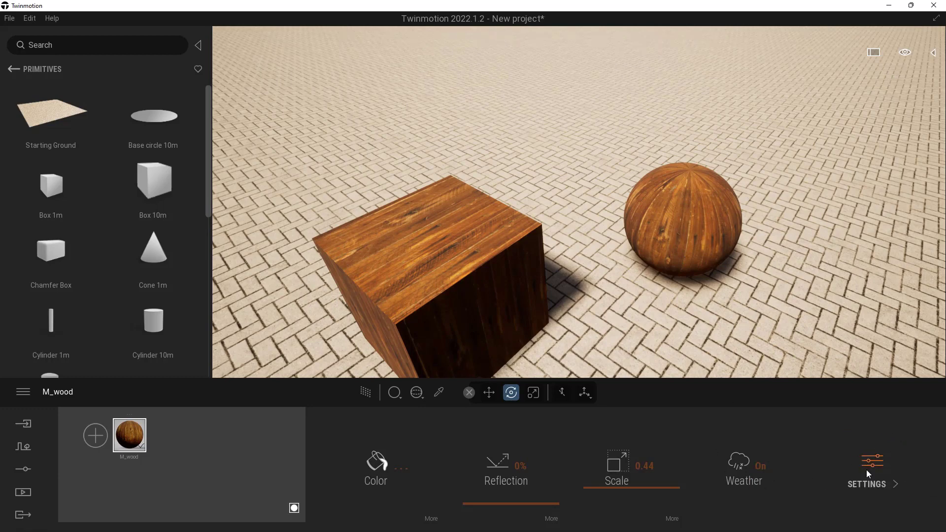
Load wood_cabinet_worn_long_nor_gl_1k.jpg as M_wood's normal map and return to Settings
left_click(868, 483)
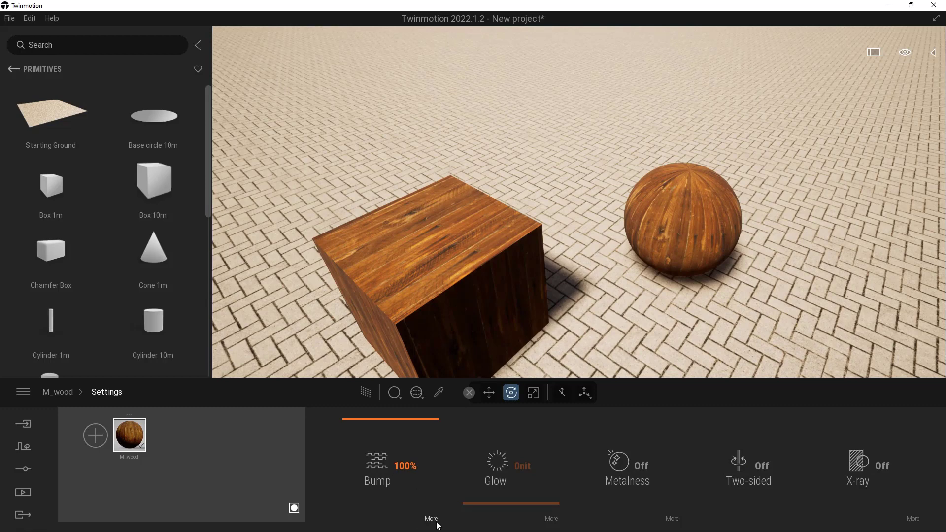
left_click(431, 518)
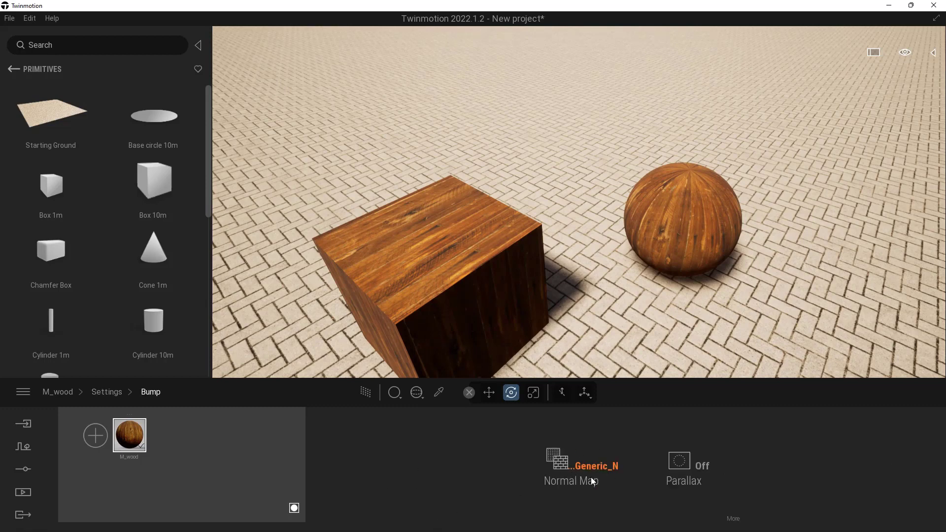
right_click(556, 458)
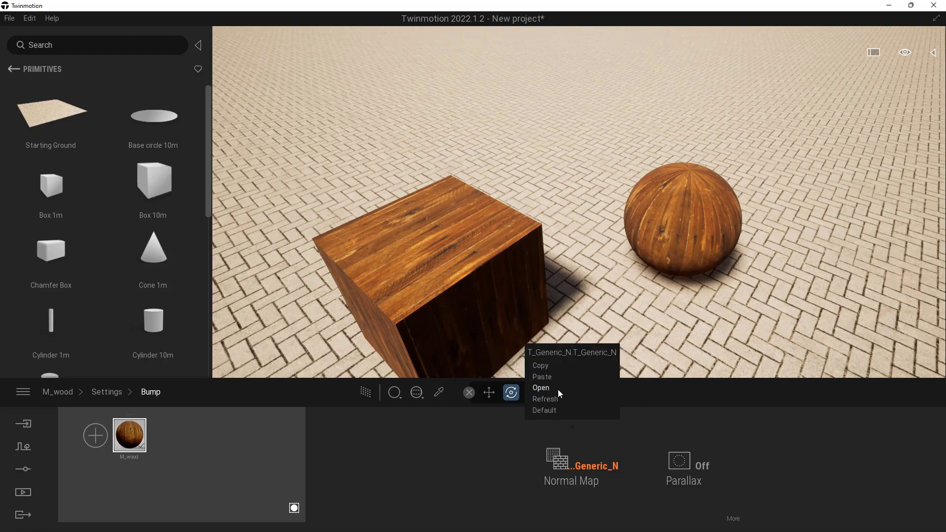
left_click(540, 387)
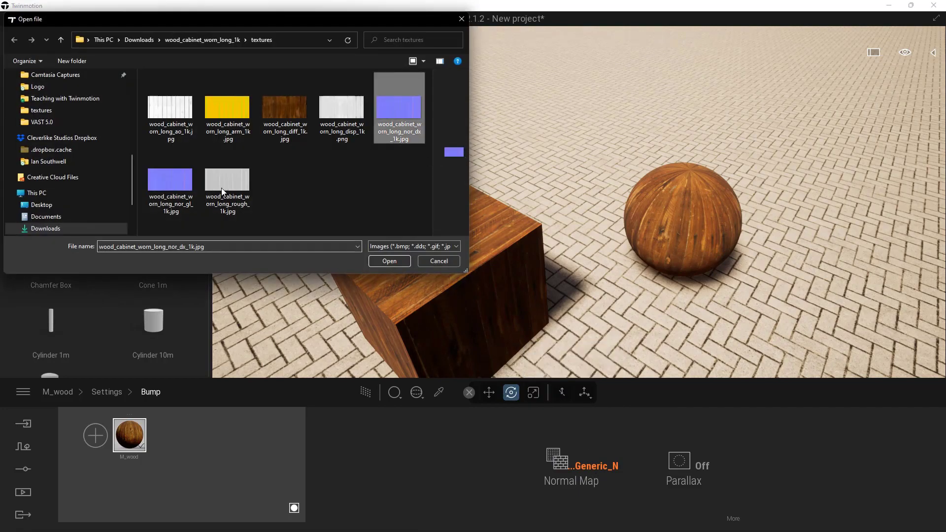
left_click(170, 179)
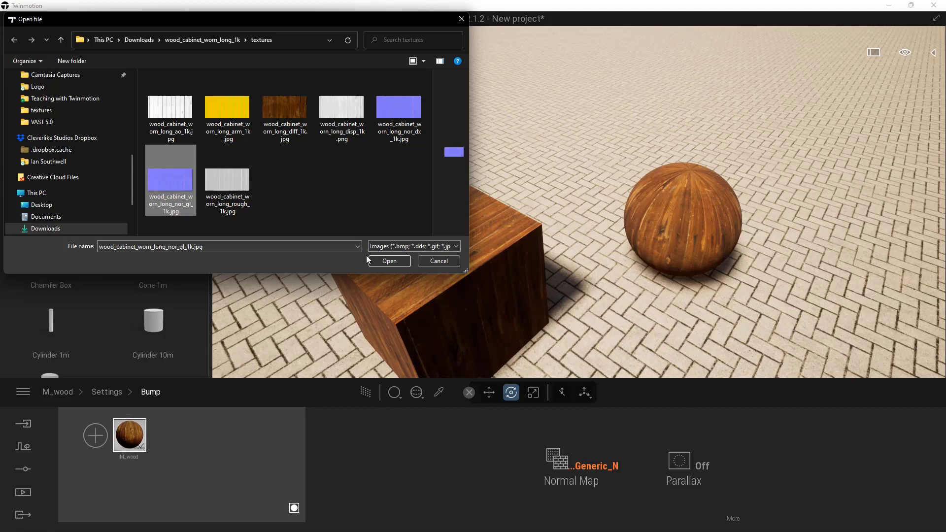
left_click(389, 260)
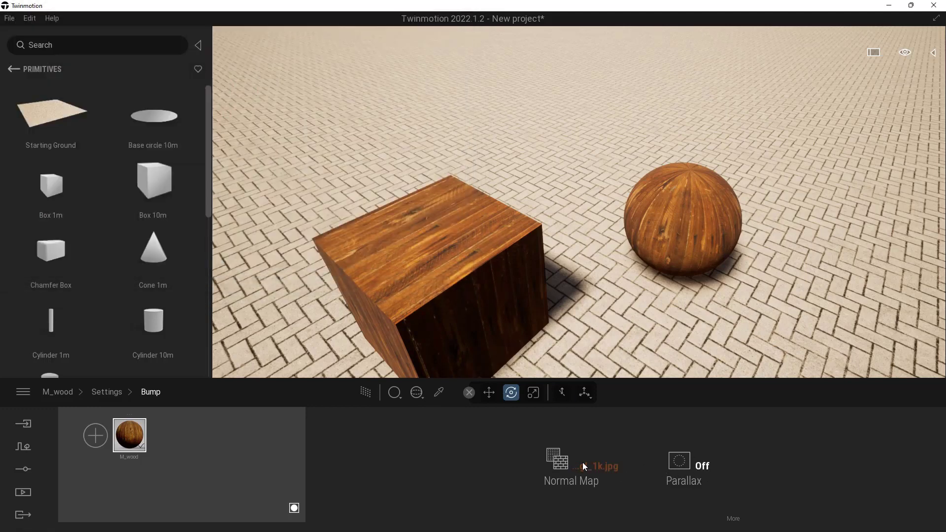
left_click(106, 391)
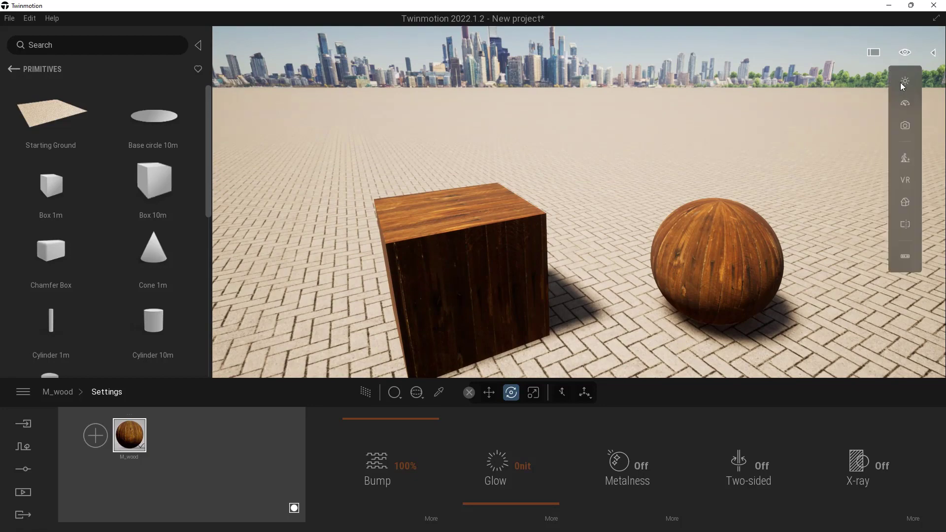
Move the time of day to a low sunset and set bump strength to 98%
left_click(904, 80)
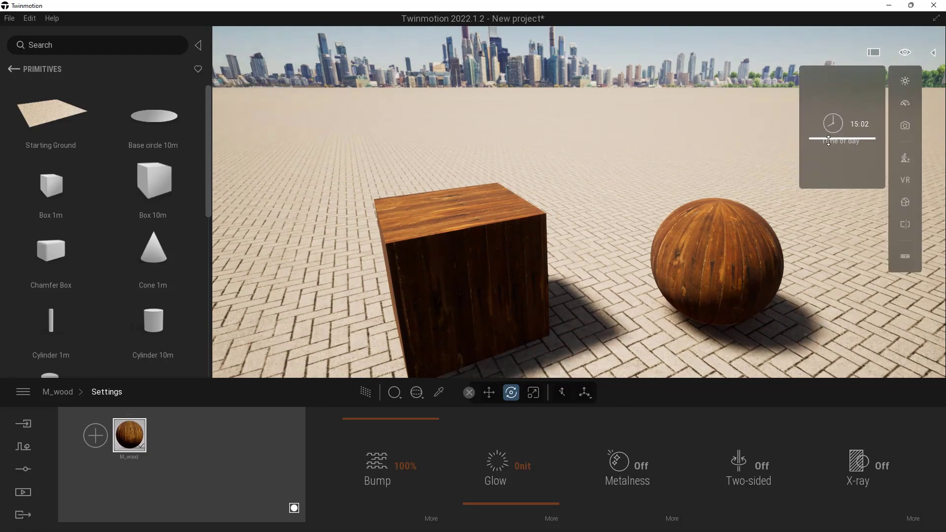
left_click_drag(829, 160, 835, 159)
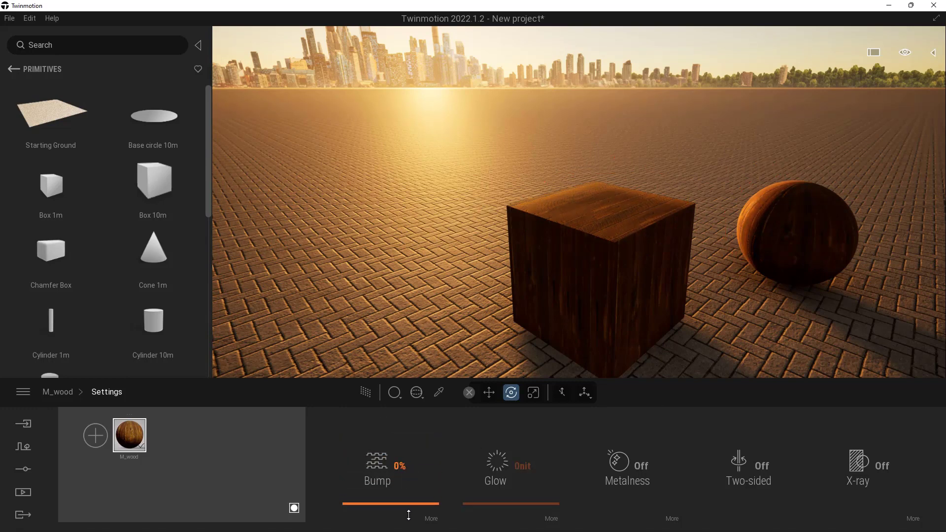
left_click_drag(344, 504, 446, 419)
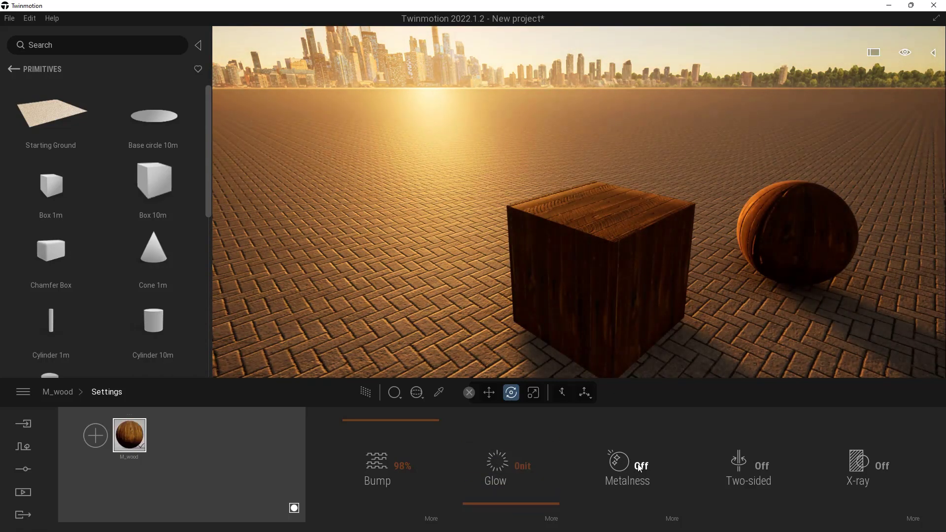
left_click(626, 467)
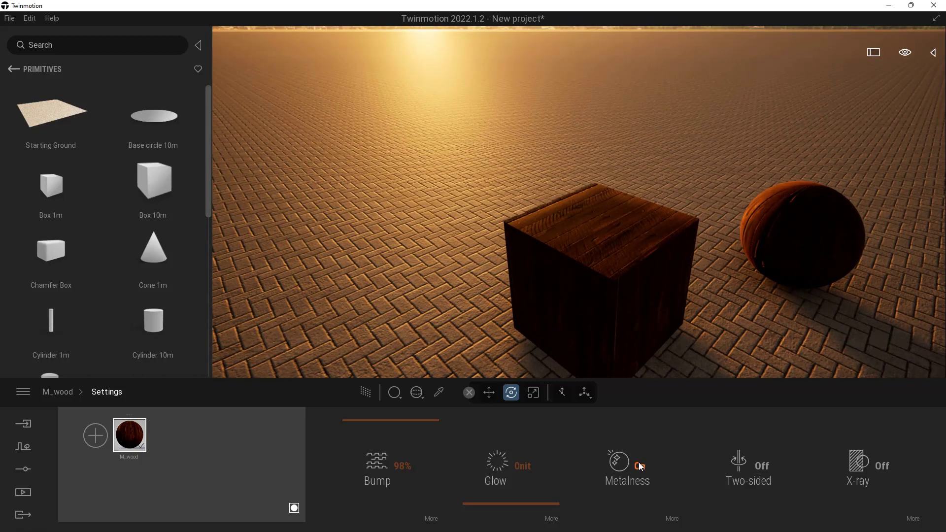
left_click(626, 465)
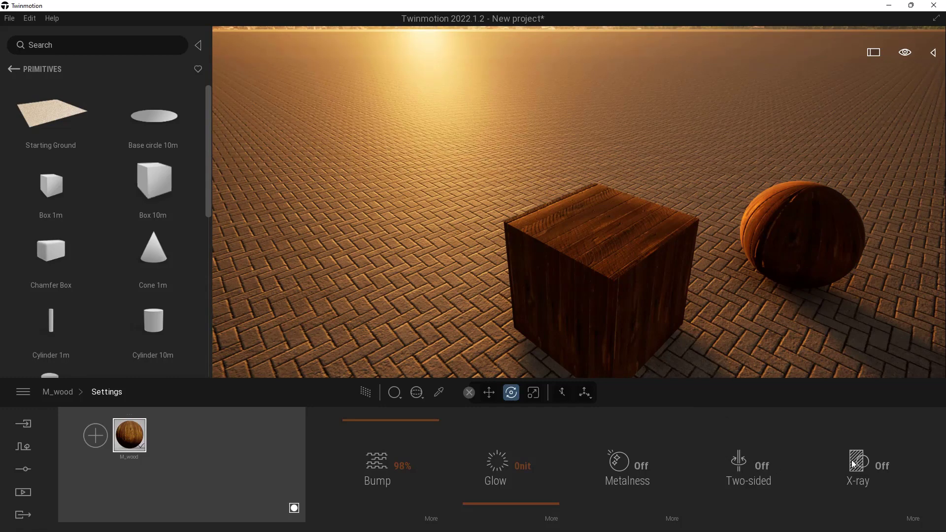
left_click(856, 466)
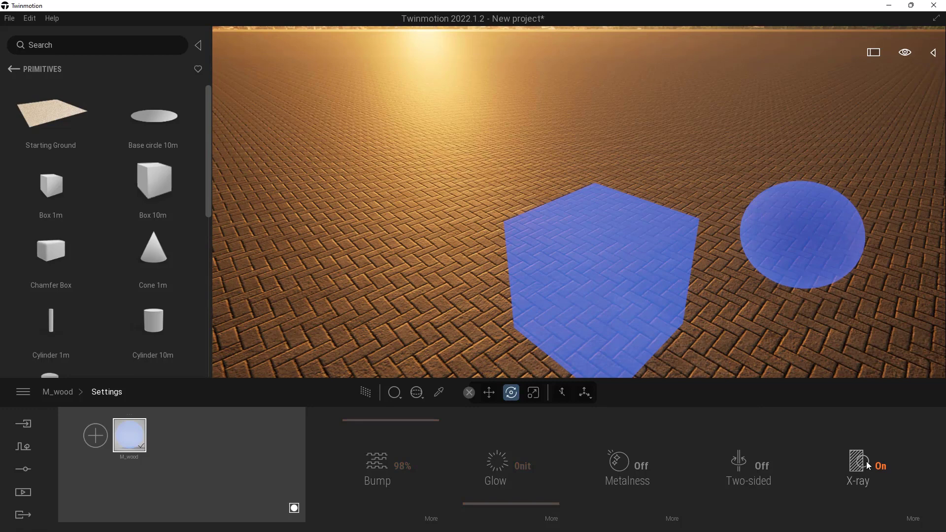
mouse_move(677, 272)
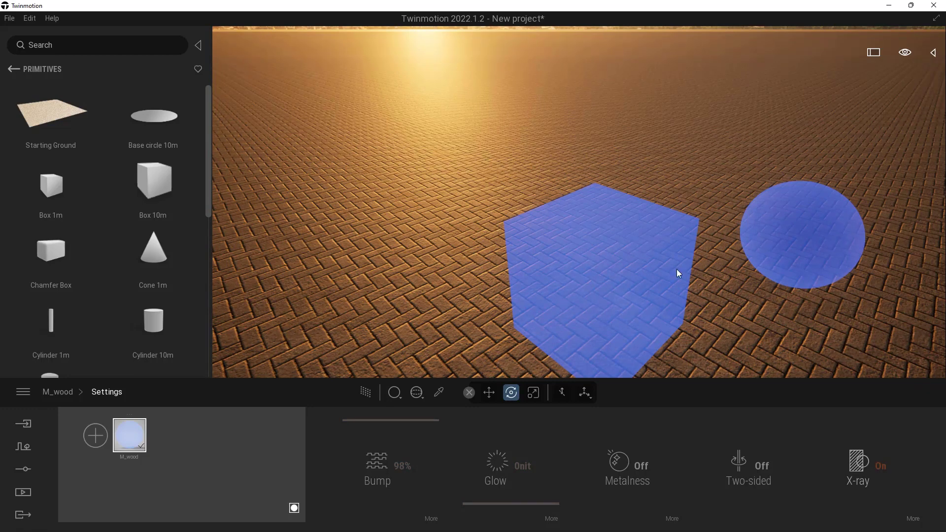
mouse_move(661, 282)
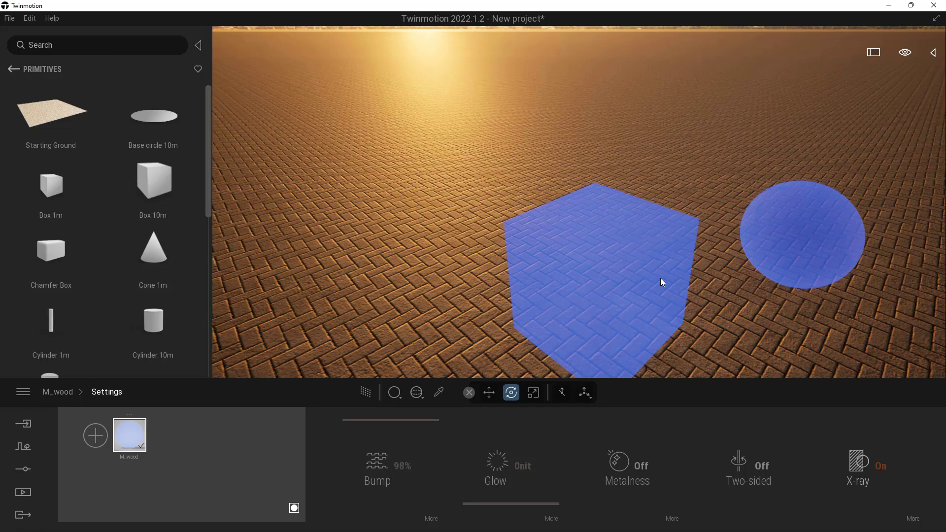
left_click(857, 467)
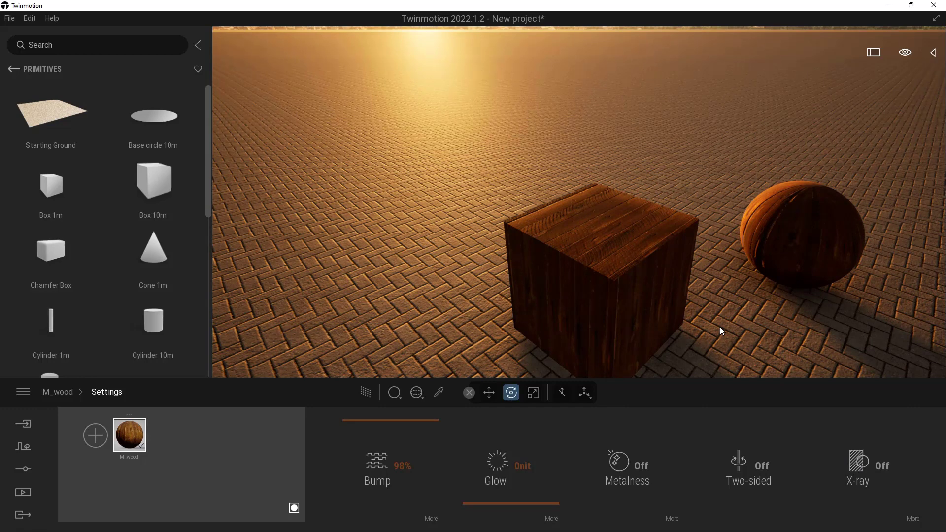
mouse_move(744, 368)
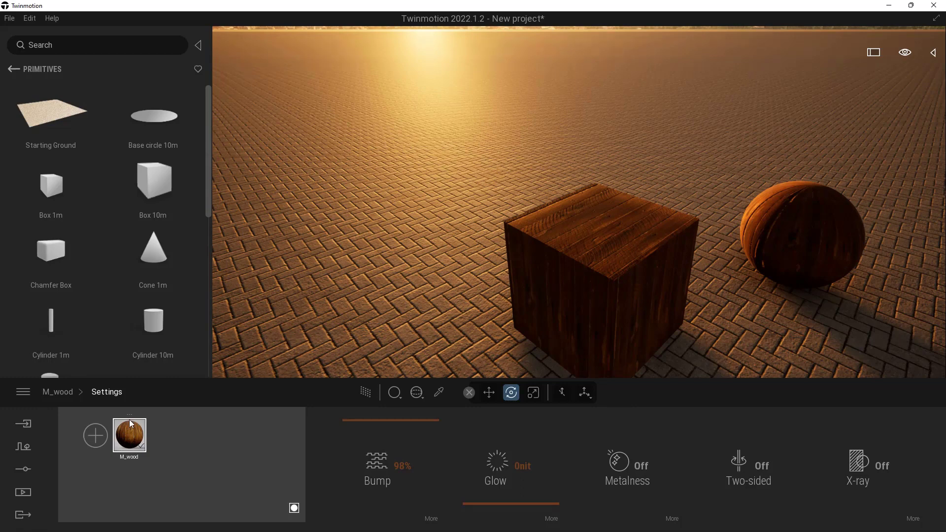
Add M_wood to the user library, then navigate back up and open the user library
right_click(129, 435)
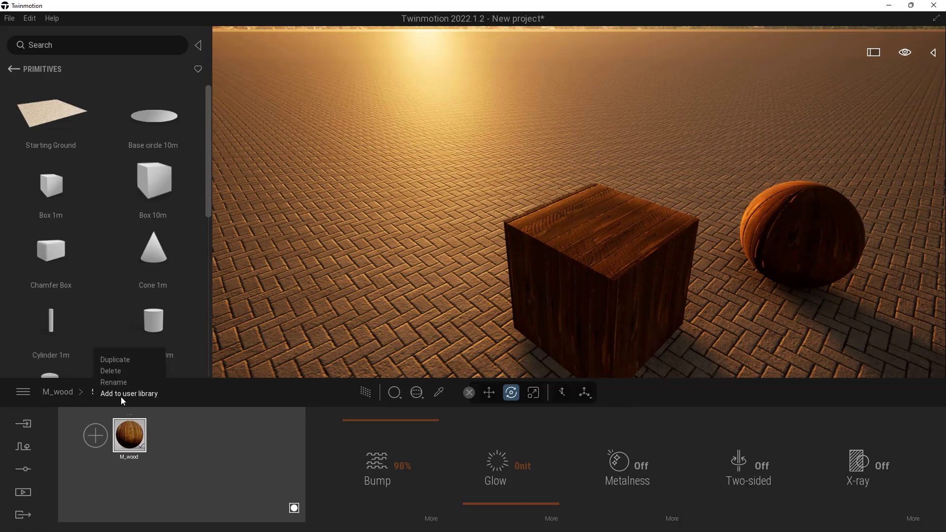
mouse_move(150, 400)
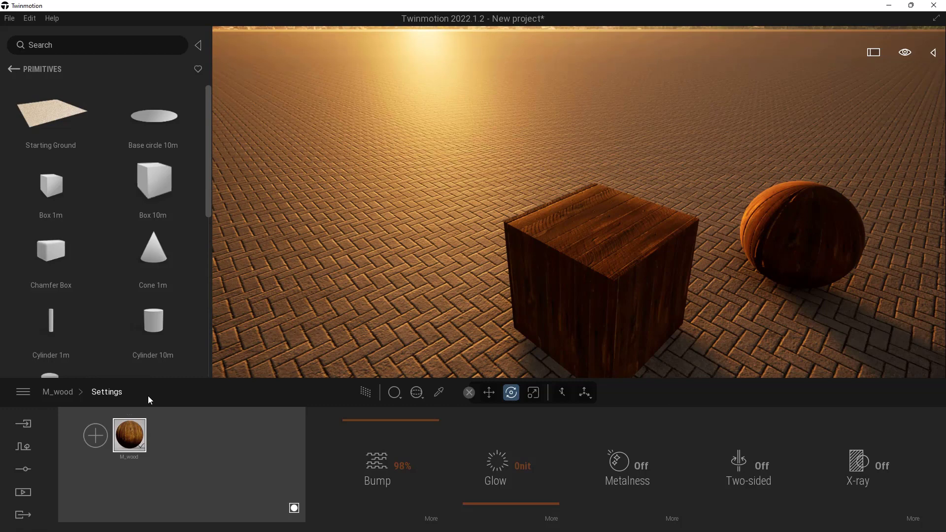
left_click(10, 69)
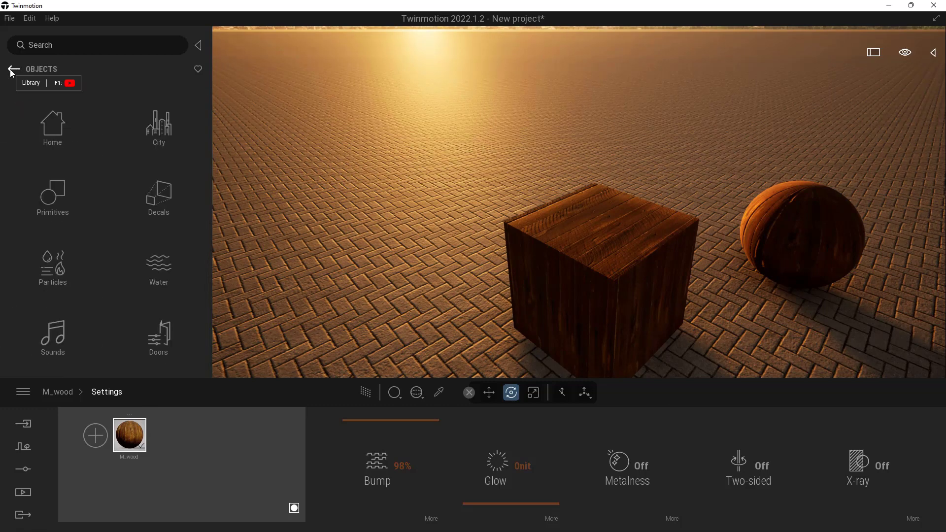
left_click(12, 69)
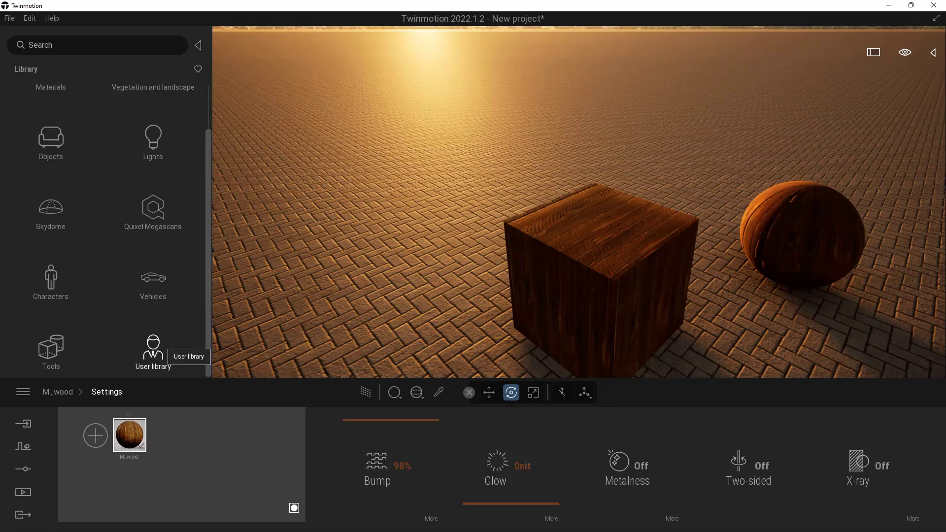
left_click(152, 349)
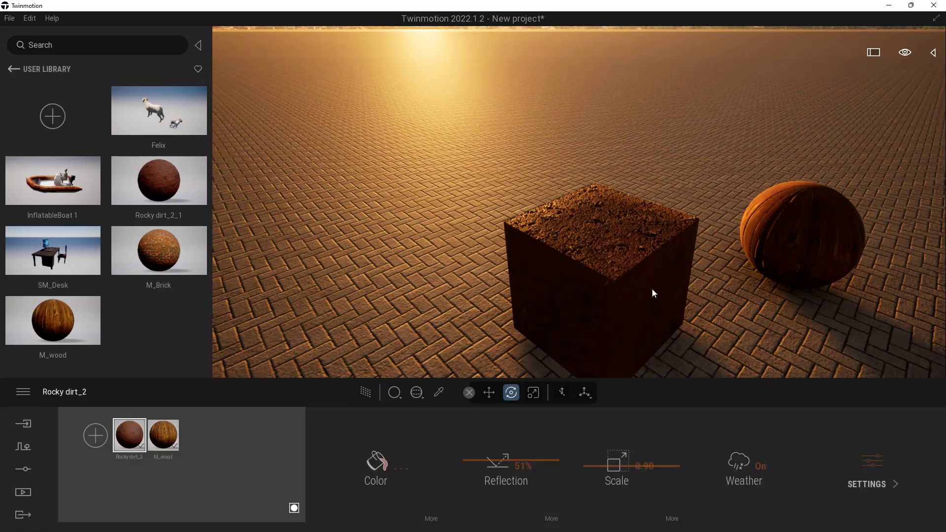
mouse_move(572, 263)
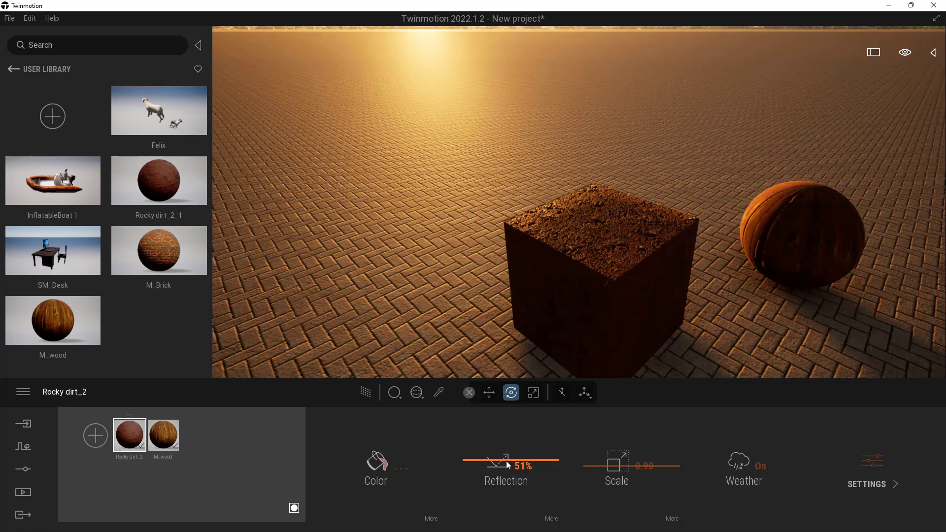
Adjust the Rocky dirt_2 reflection slider from 85% down to 34%, then 21%
left_click_drag(507, 465, 493, 428)
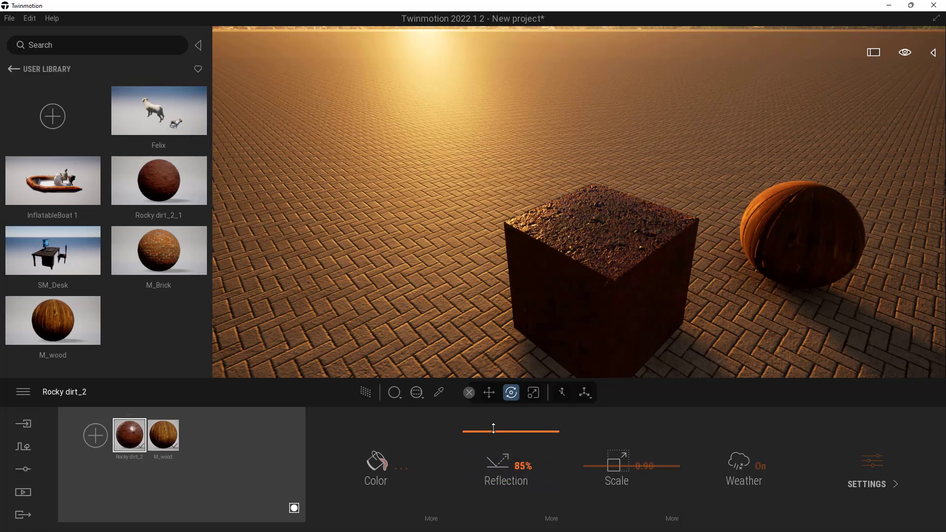
left_click_drag(555, 429, 511, 475)
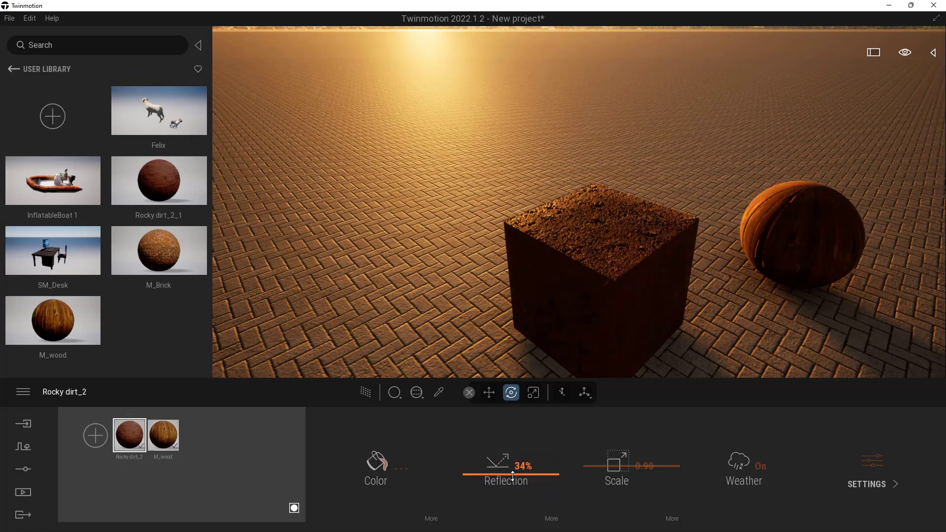
left_click_drag(514, 465, 495, 465)
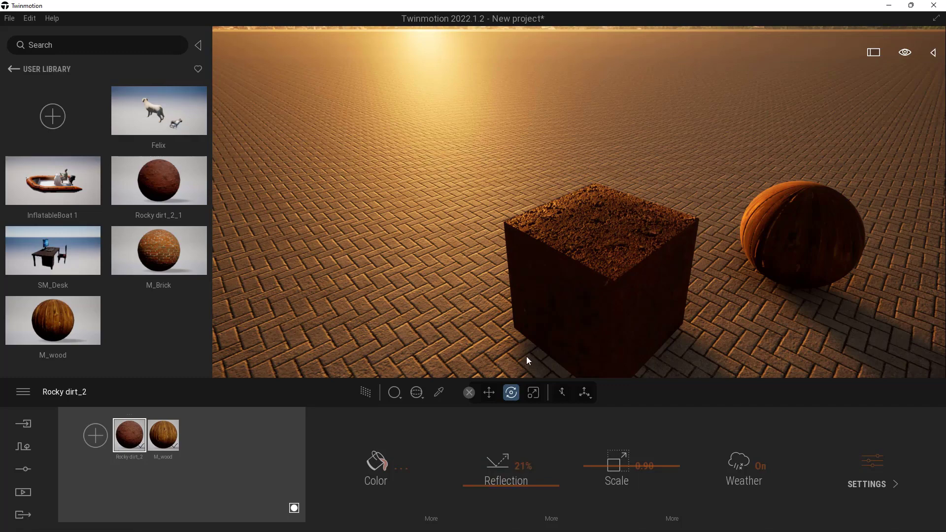